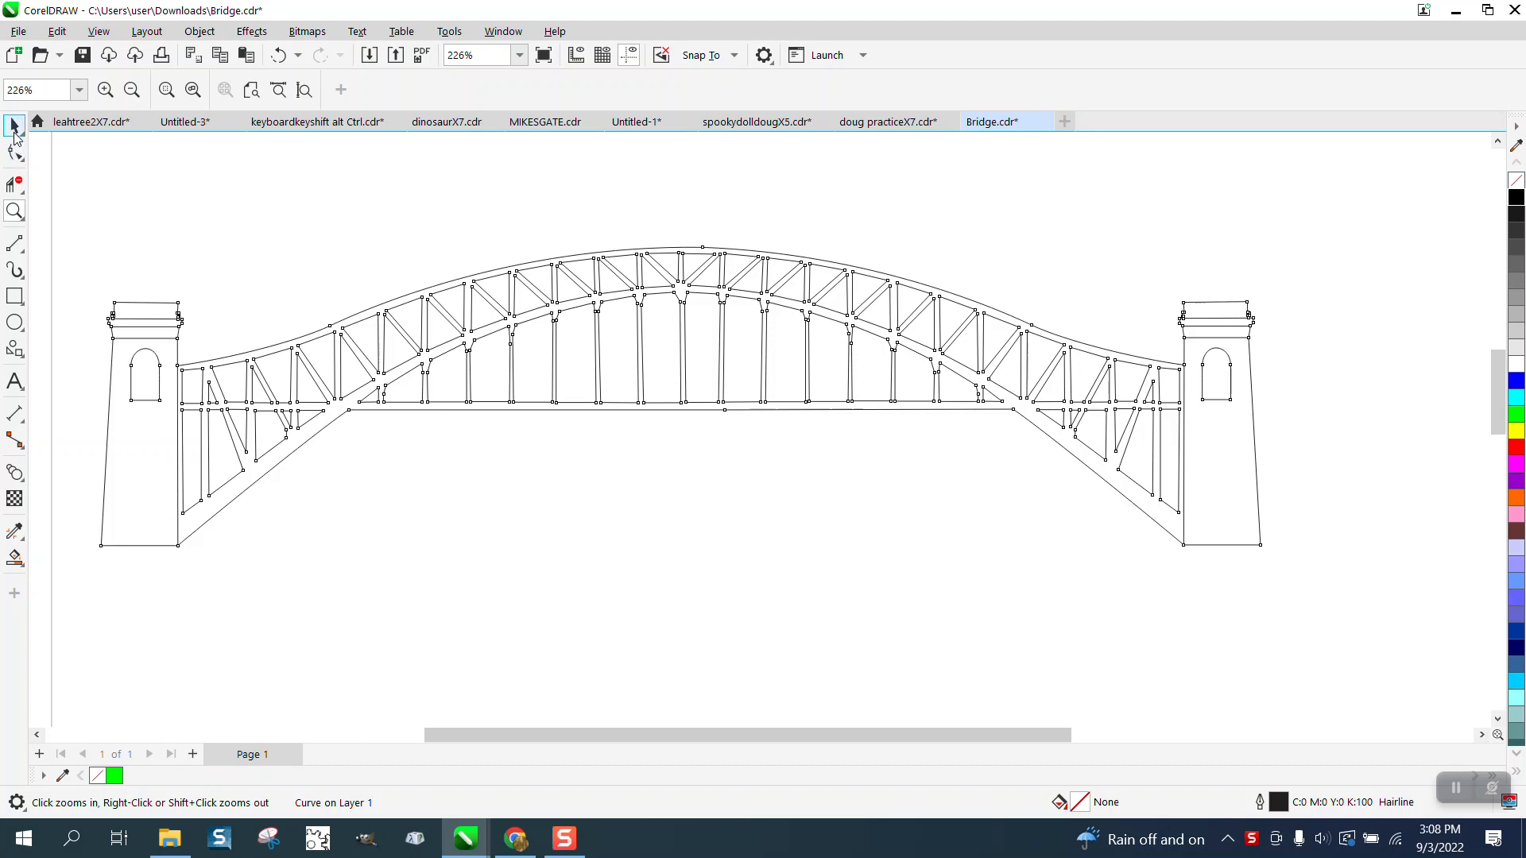
Step: Draw a rectangle around the bridge, then zoom in on the left tower and back out
left_click(16, 295)
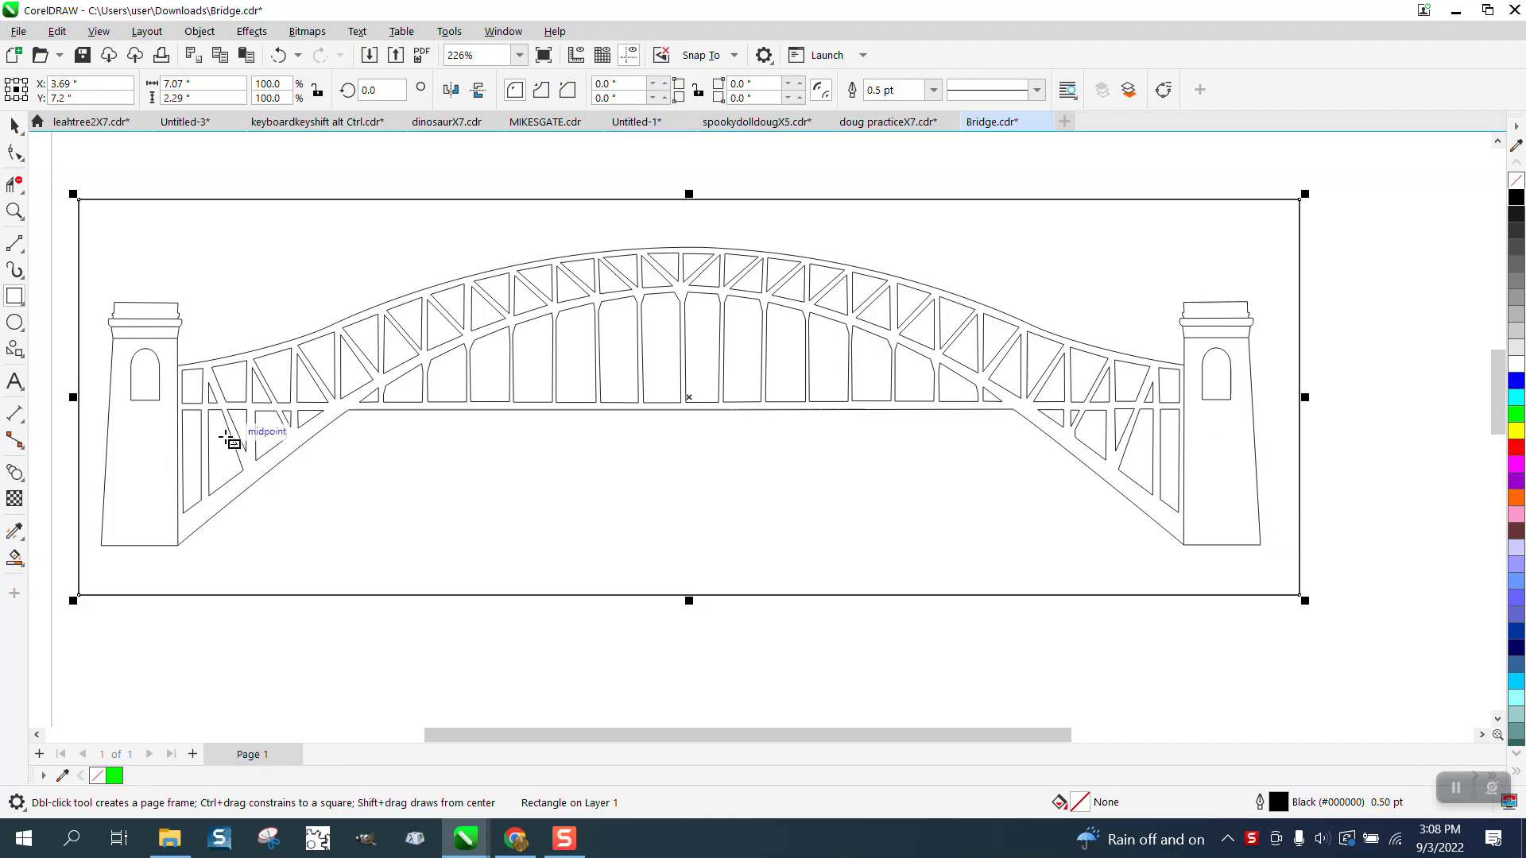
mouse_move(79, 352)
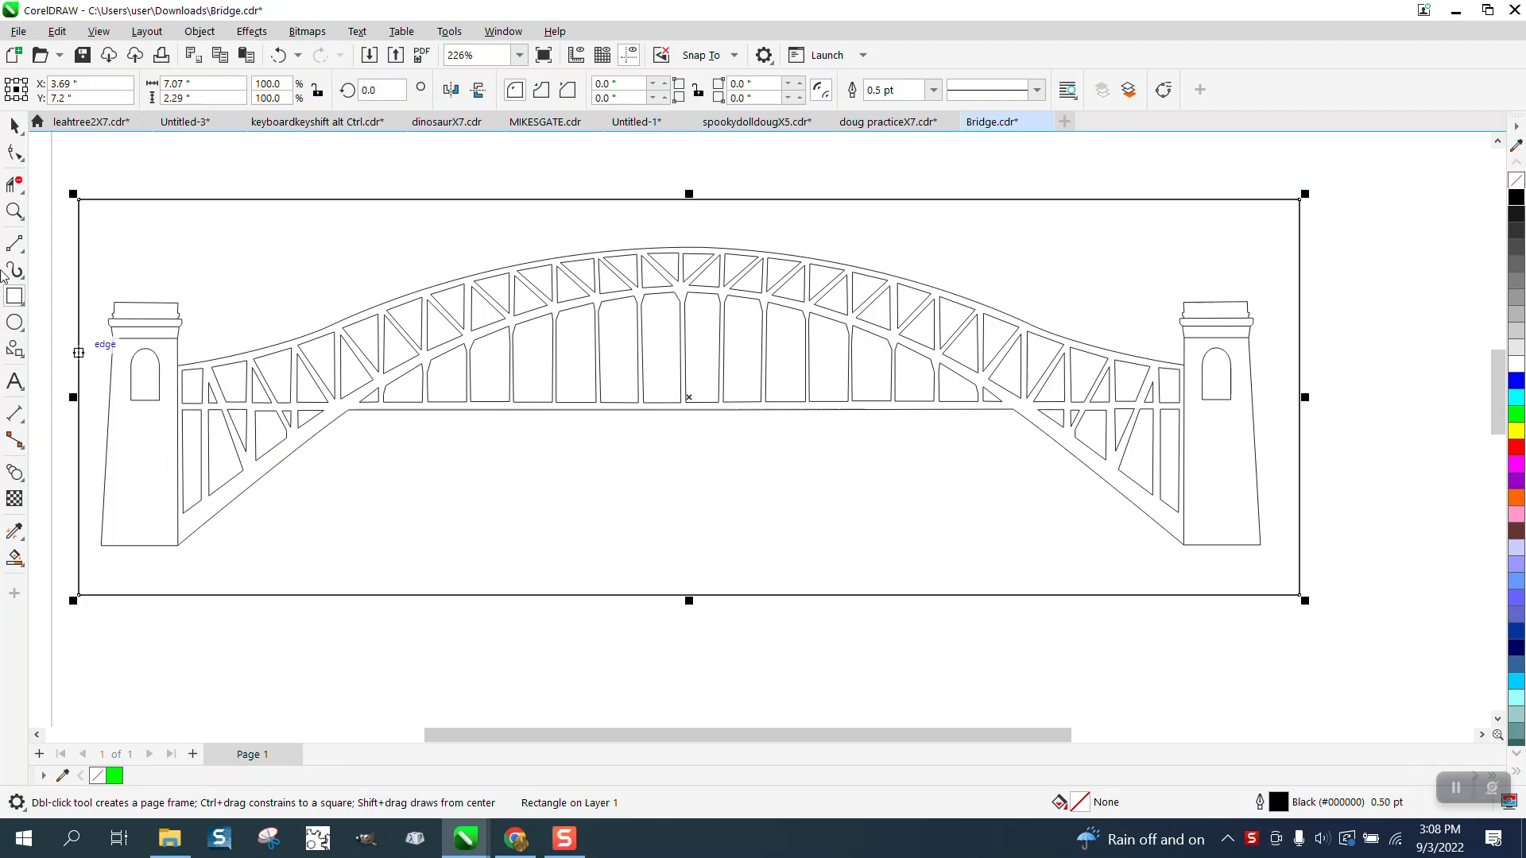
left_click(15, 212)
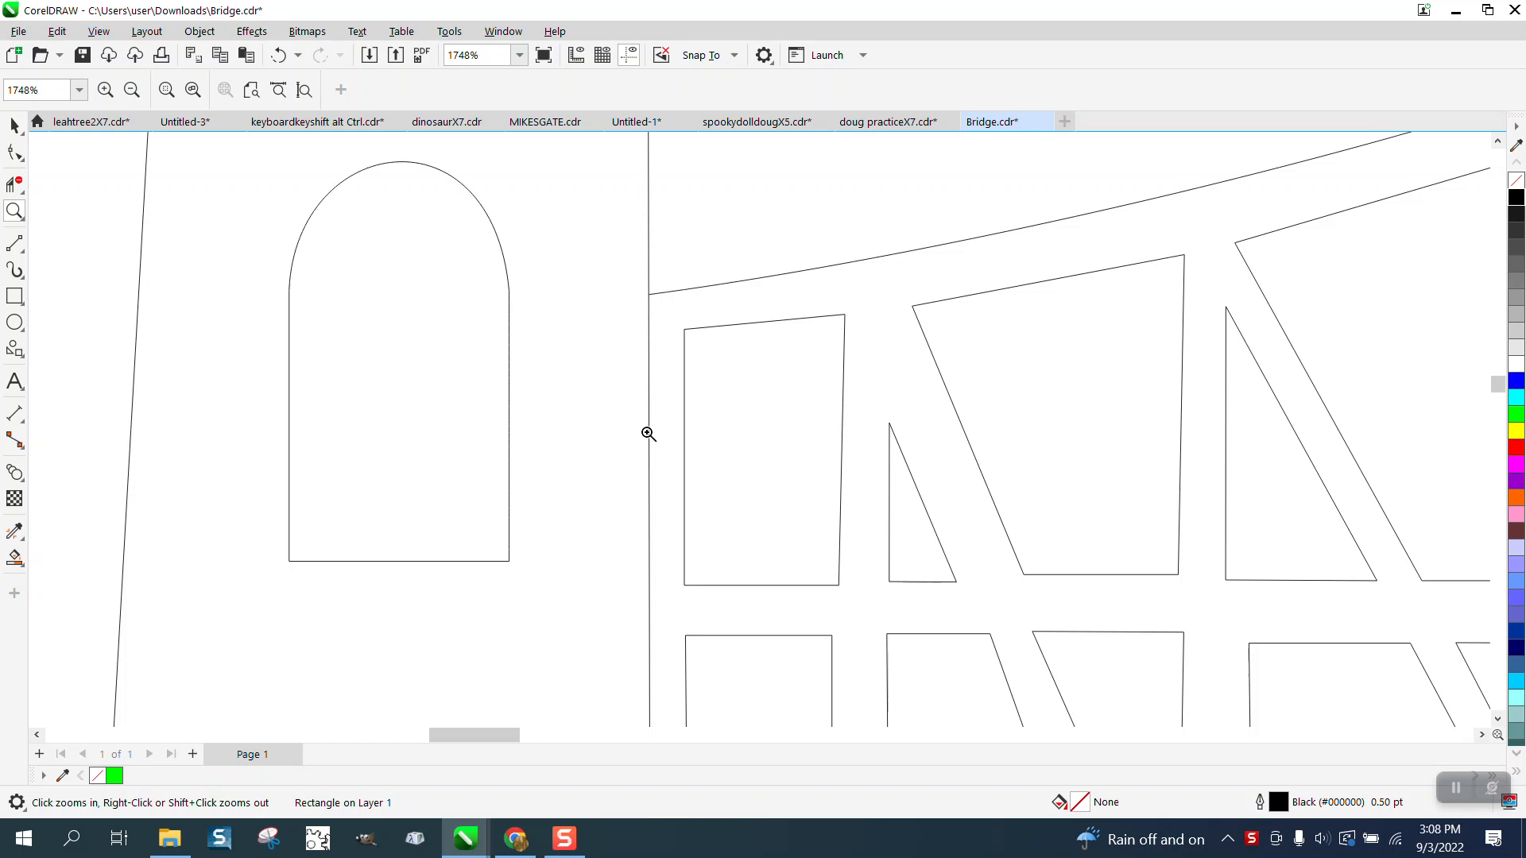
right_click(648, 433)
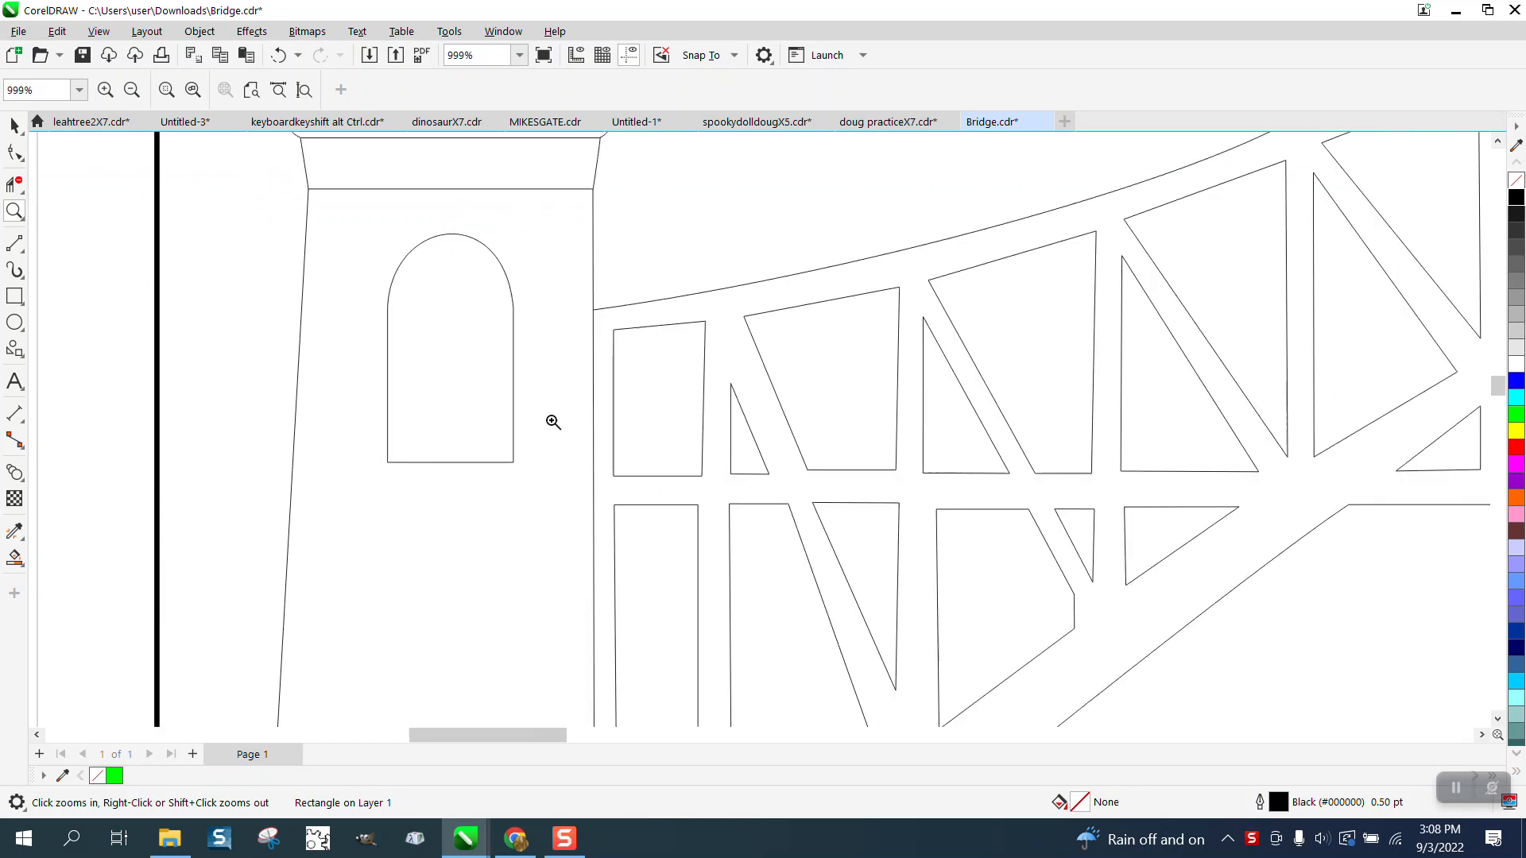
right_click(553, 422)
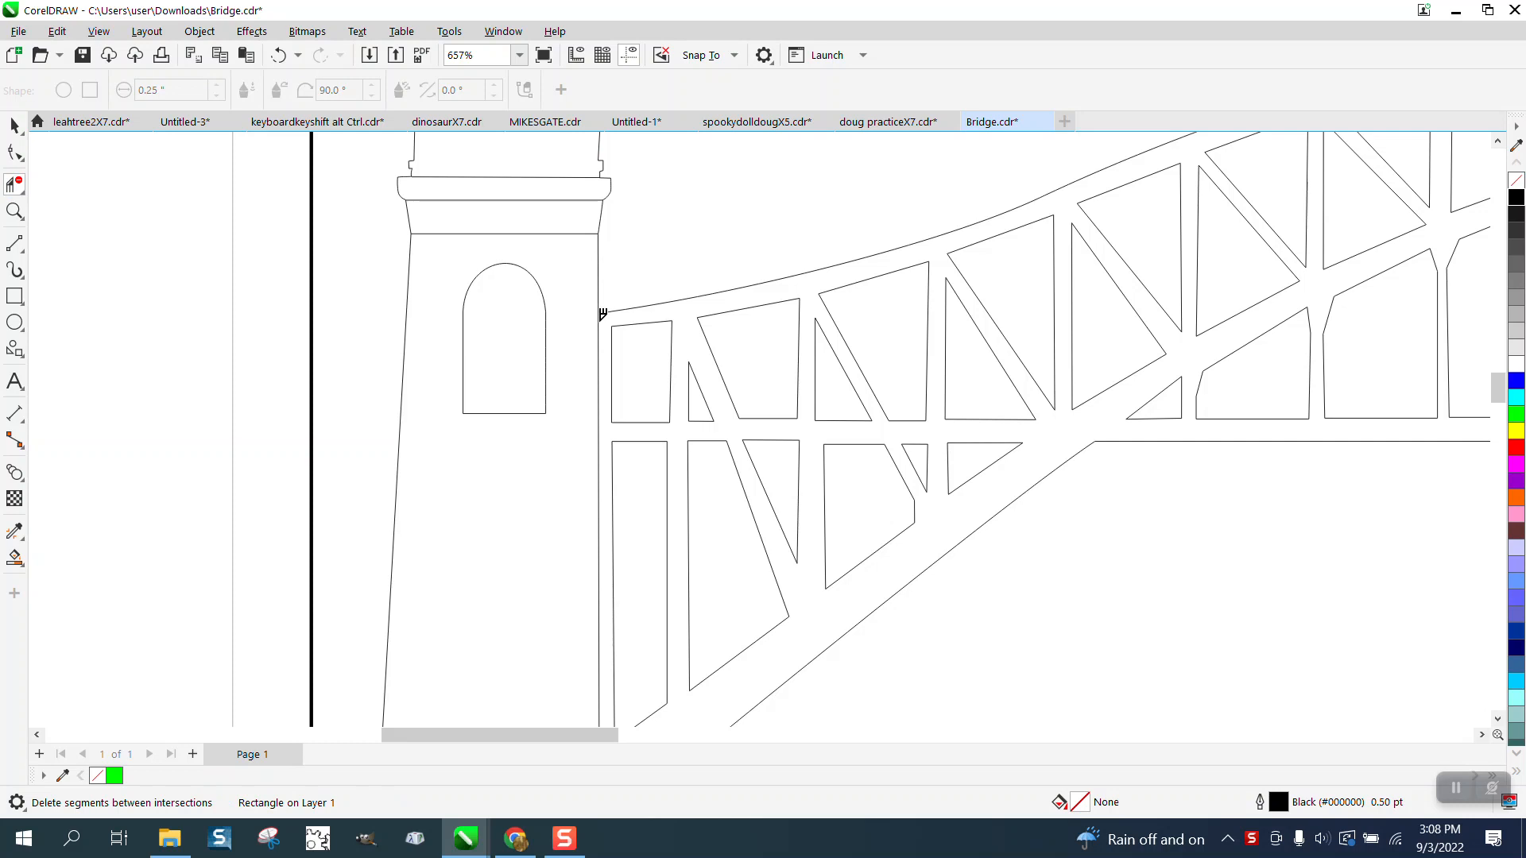
scroll("down", 3)
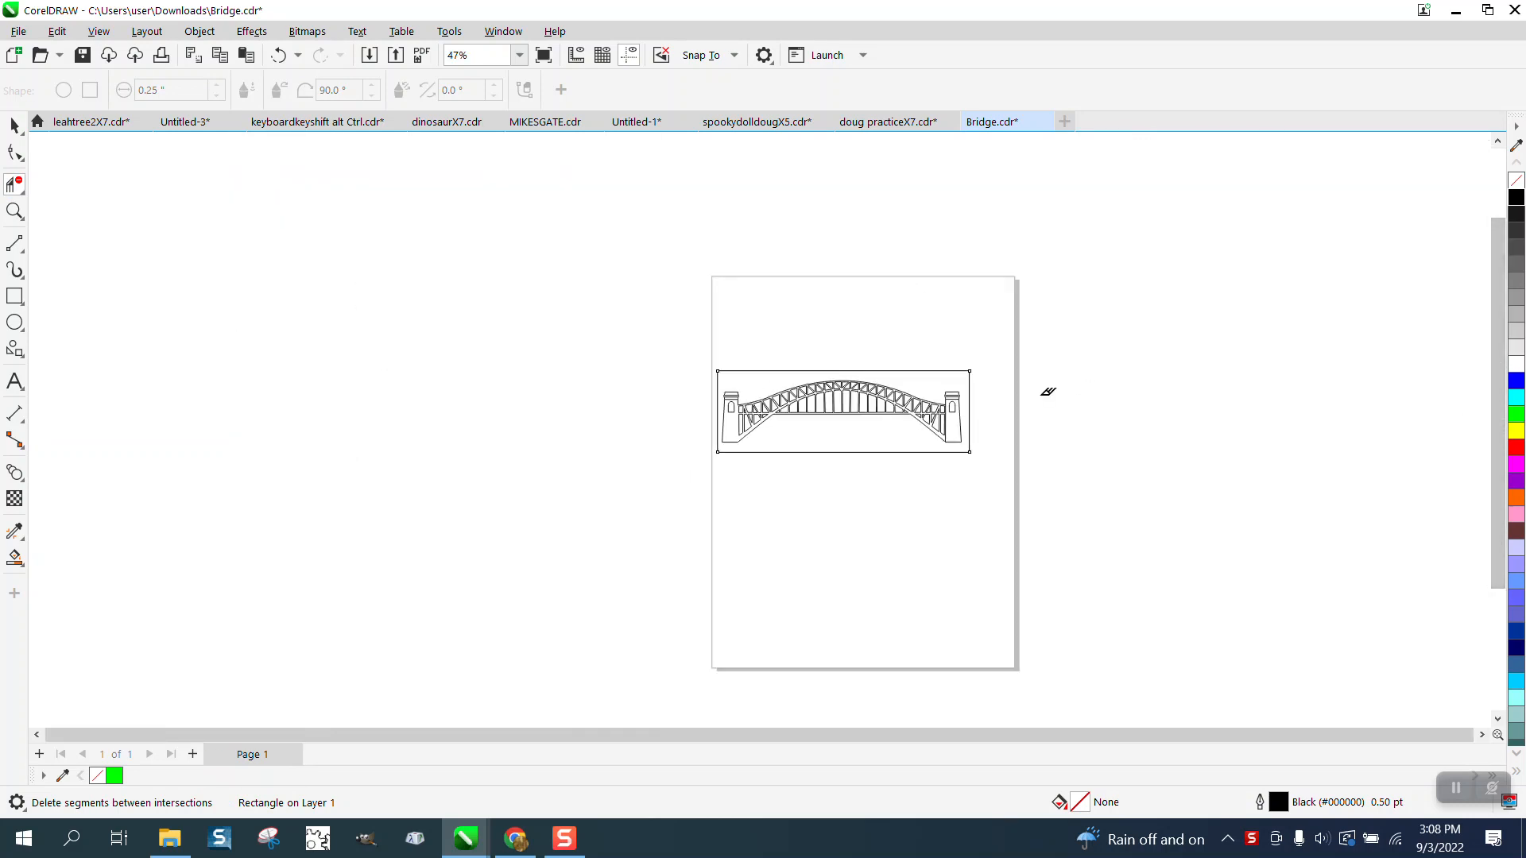
Step: Pick the Smart Fill tool, then drag the rectangle below the bridge with the Pick tool
left_click(14, 212)
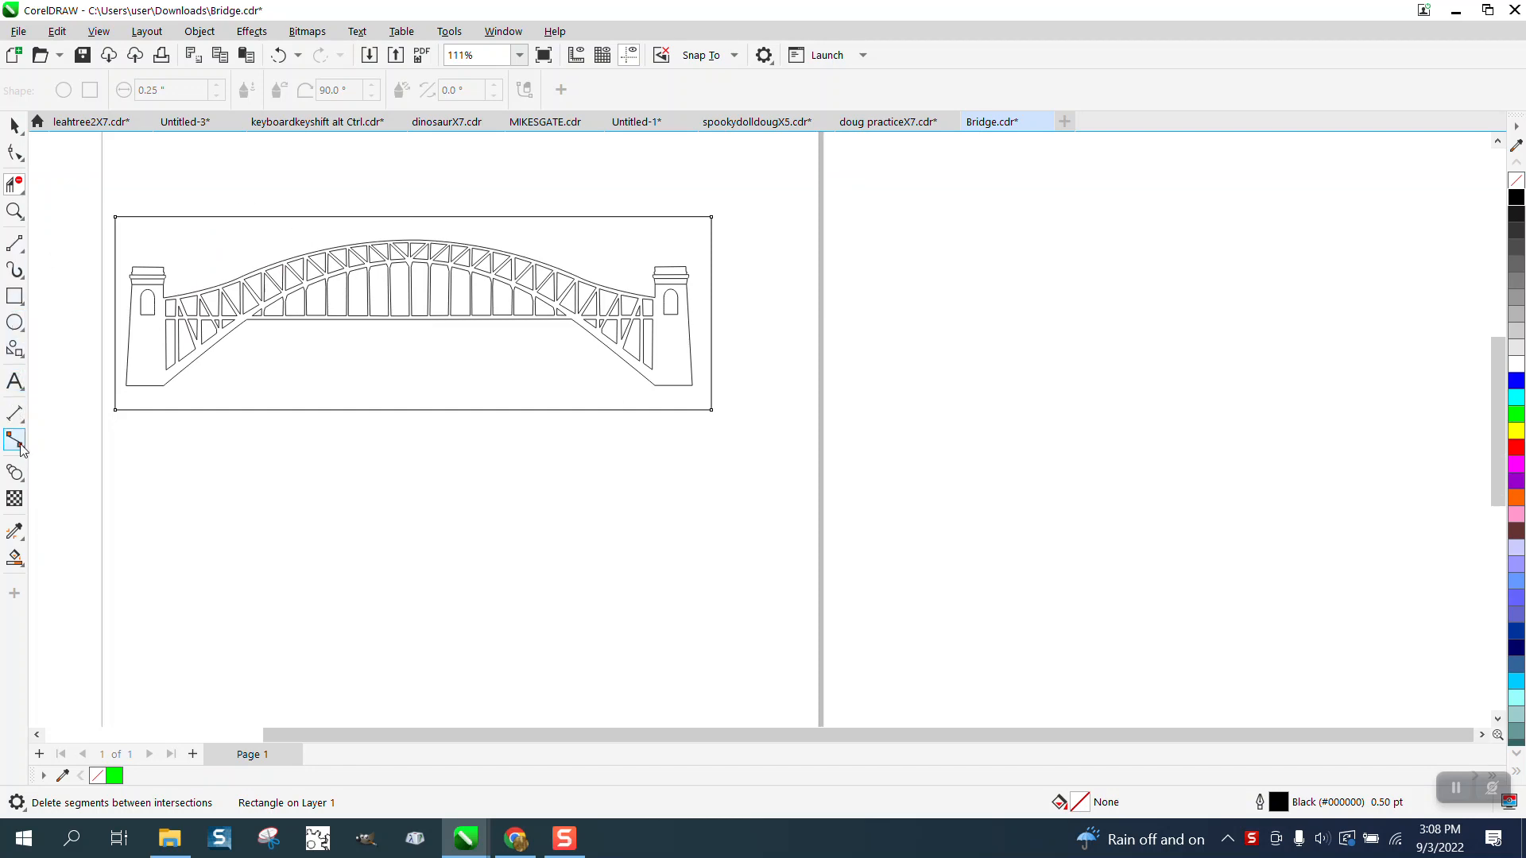
mouse_move(22, 462)
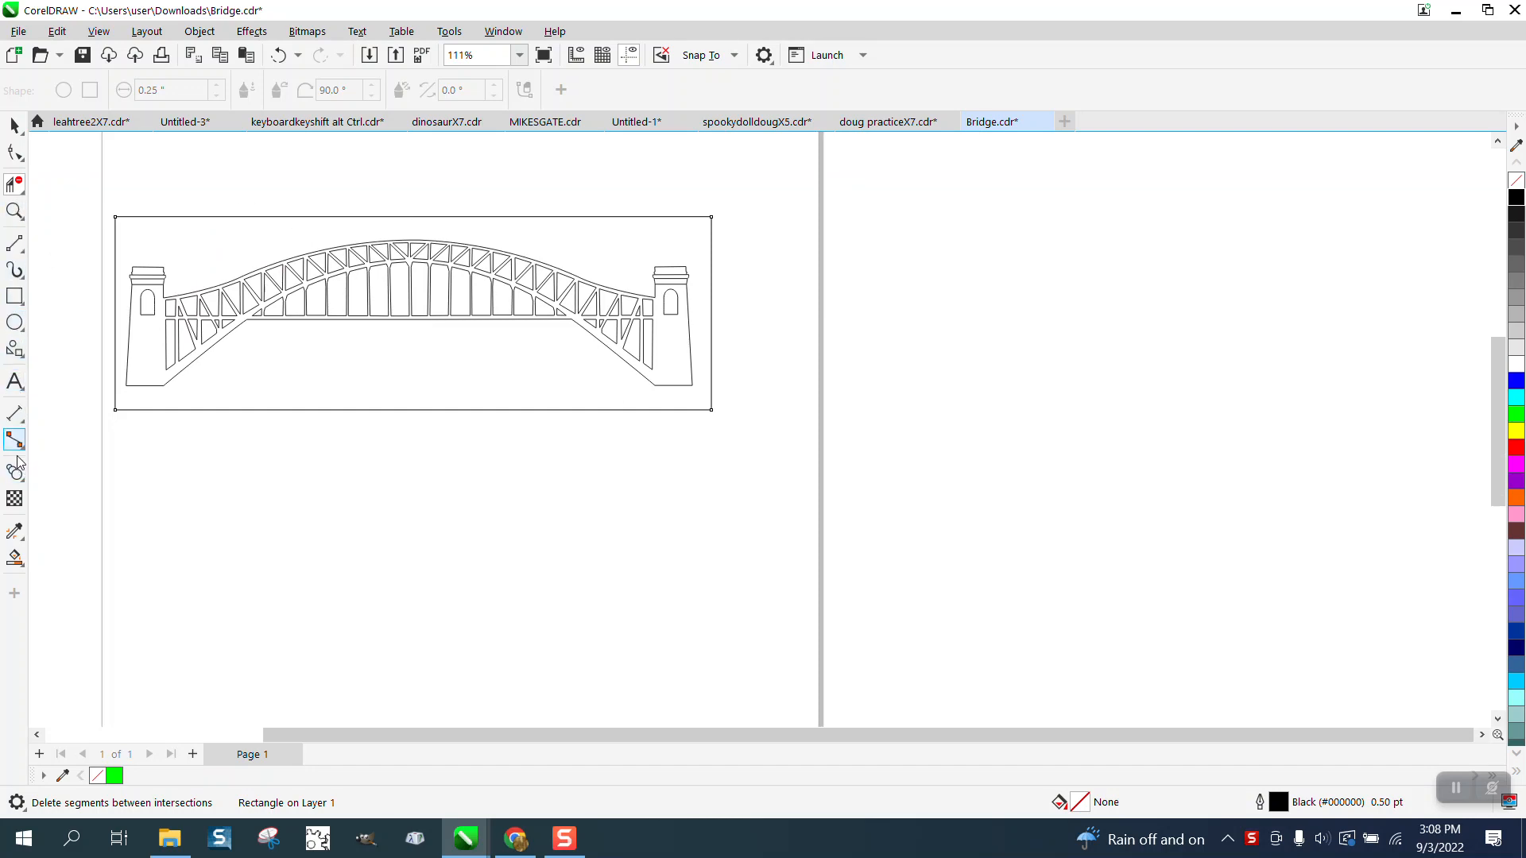
left_click(14, 560)
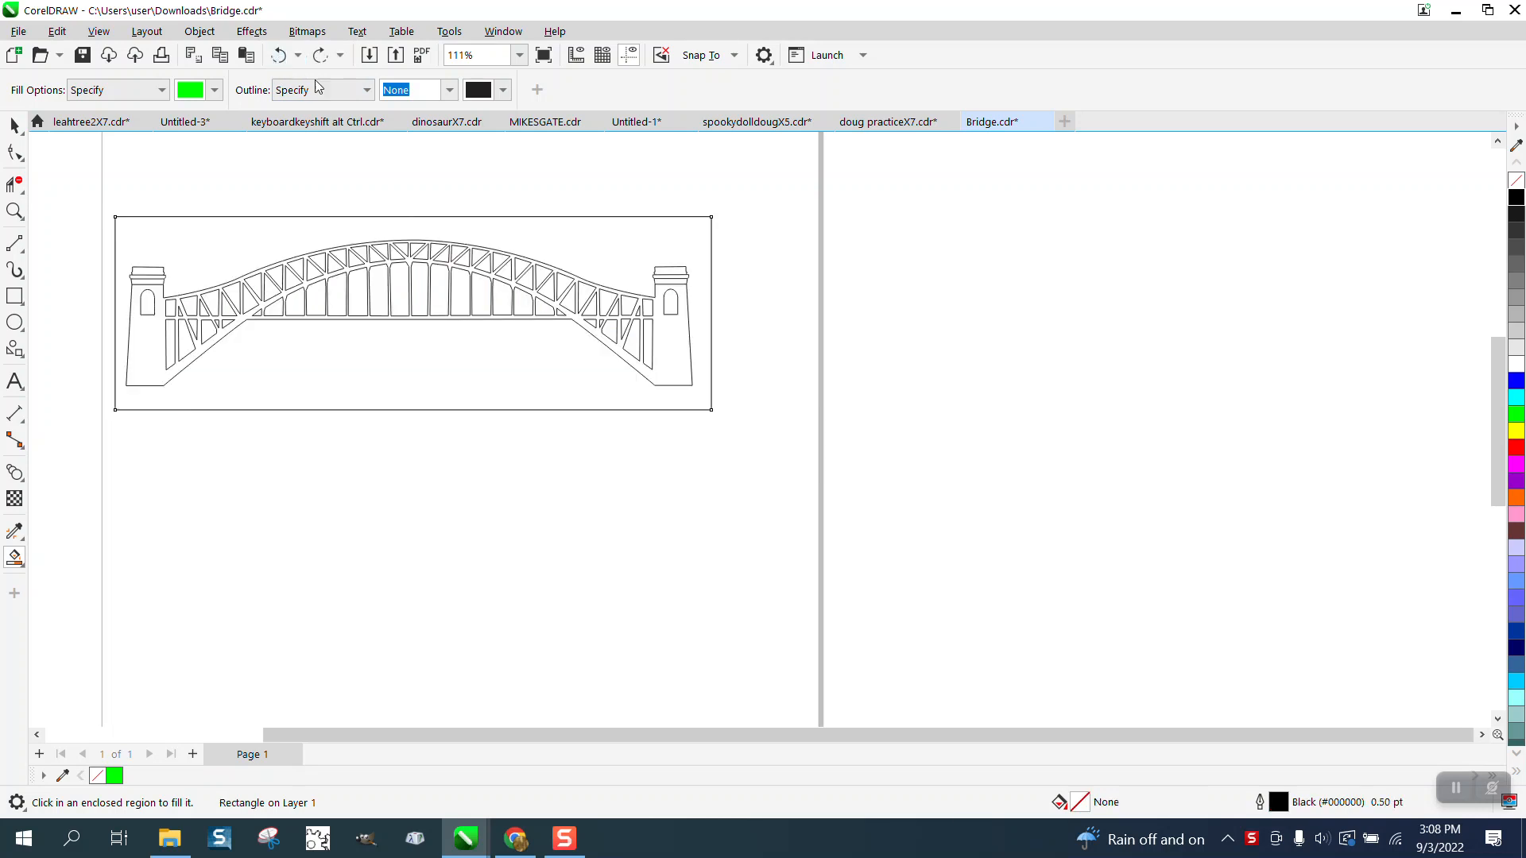
left_click(408, 312)
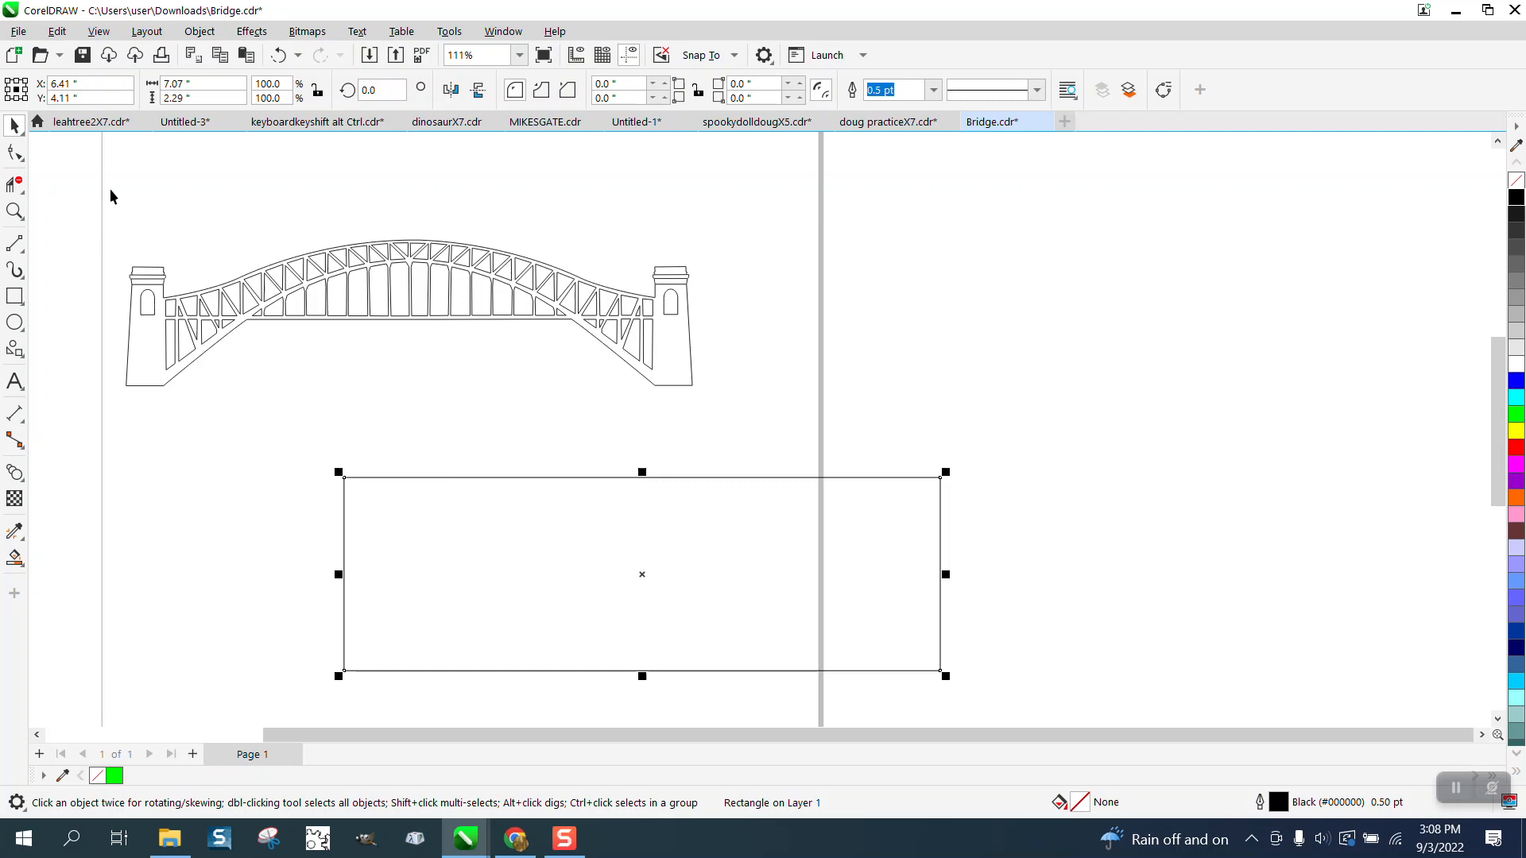
Step: Select all 356 bridge nodes with the Shape tool and open Window > Dockers
left_click(408, 292)
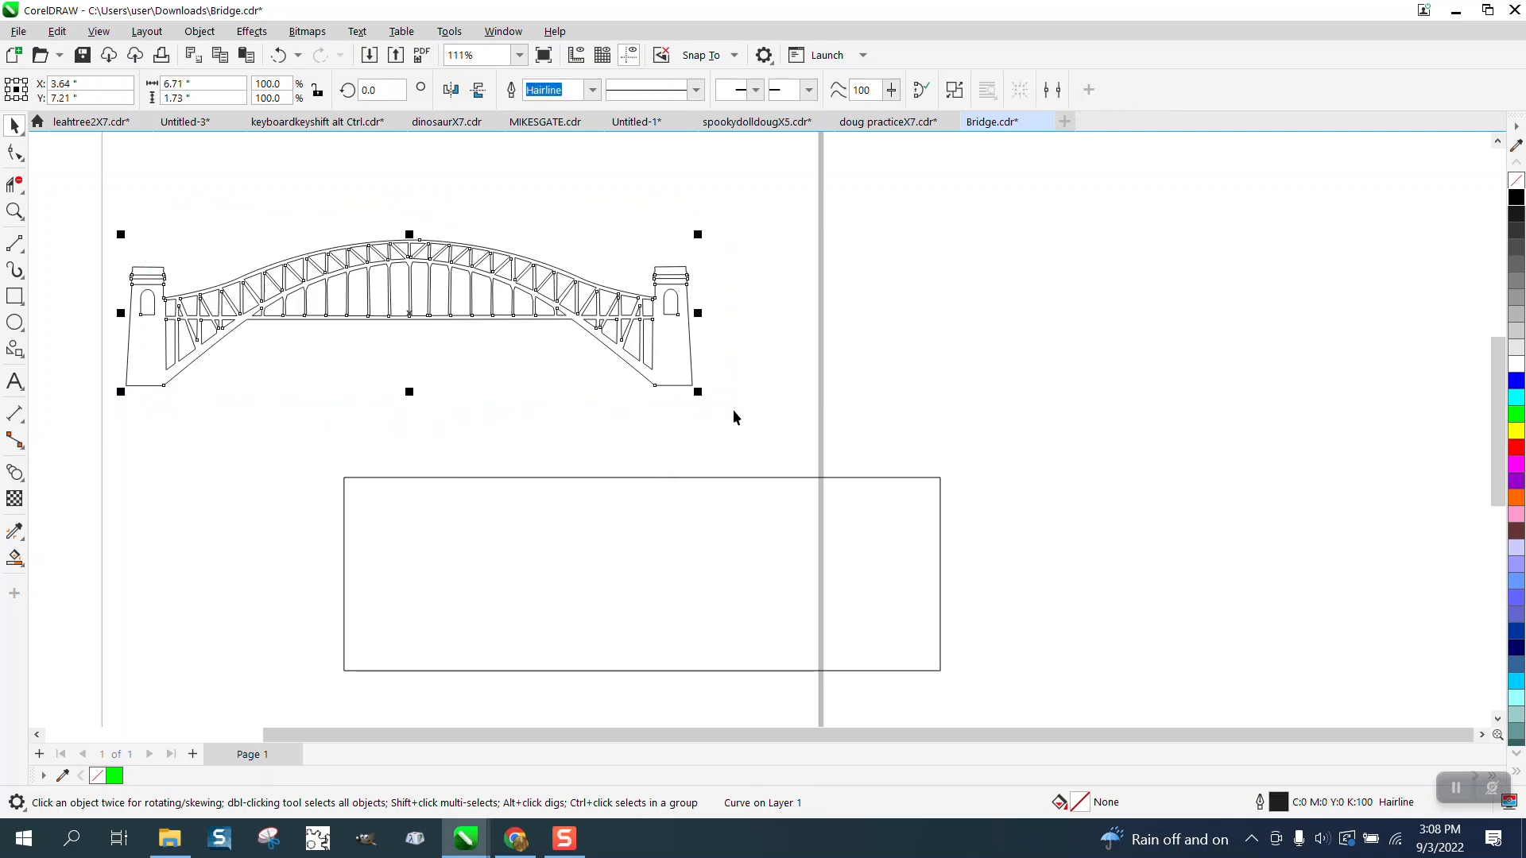
mouse_move(343, 346)
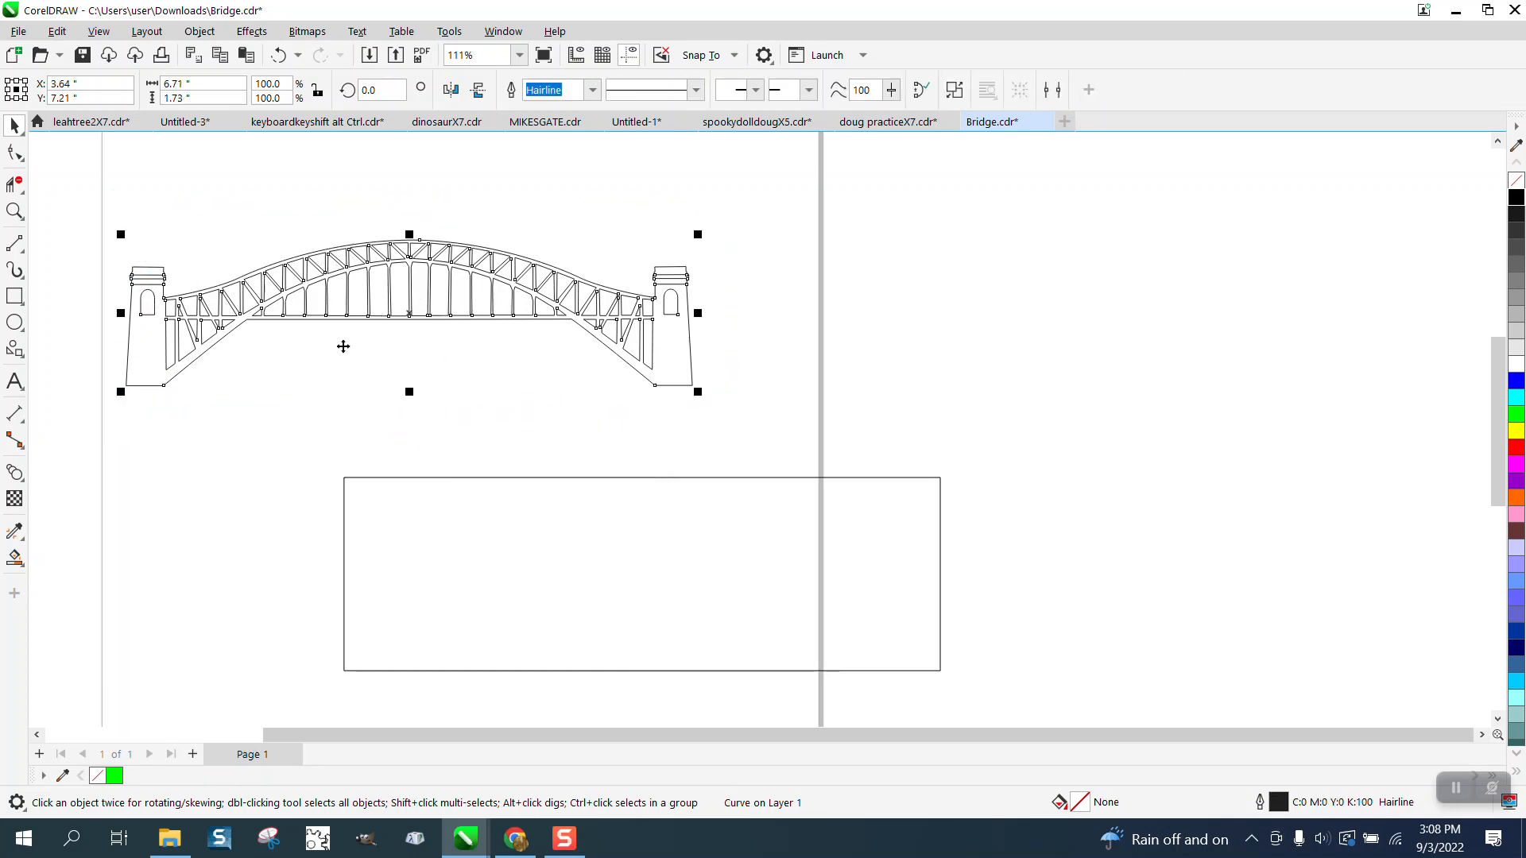
mouse_move(58, 213)
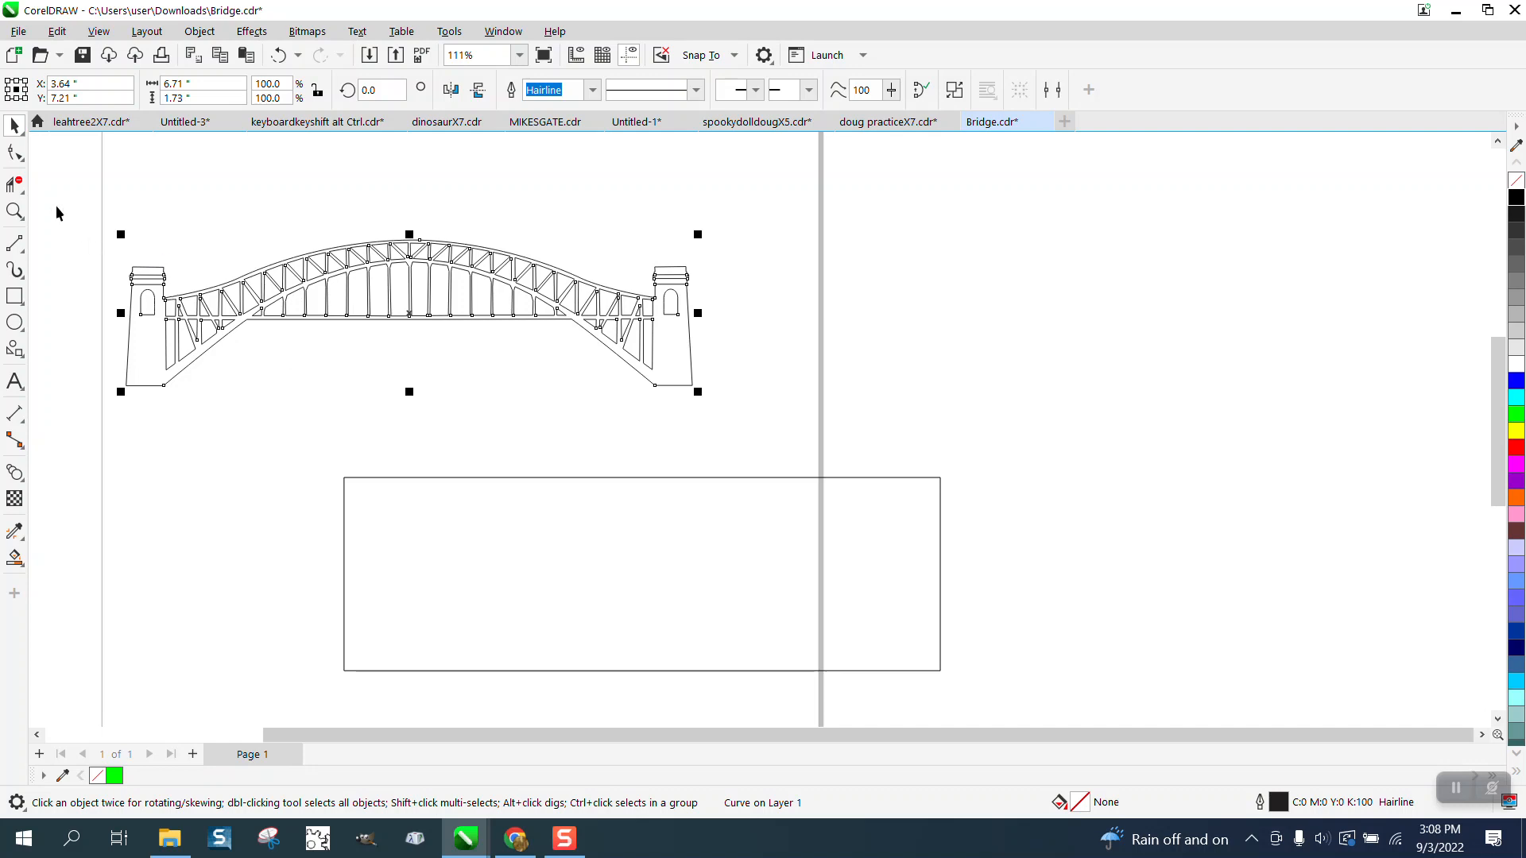
left_click(16, 153)
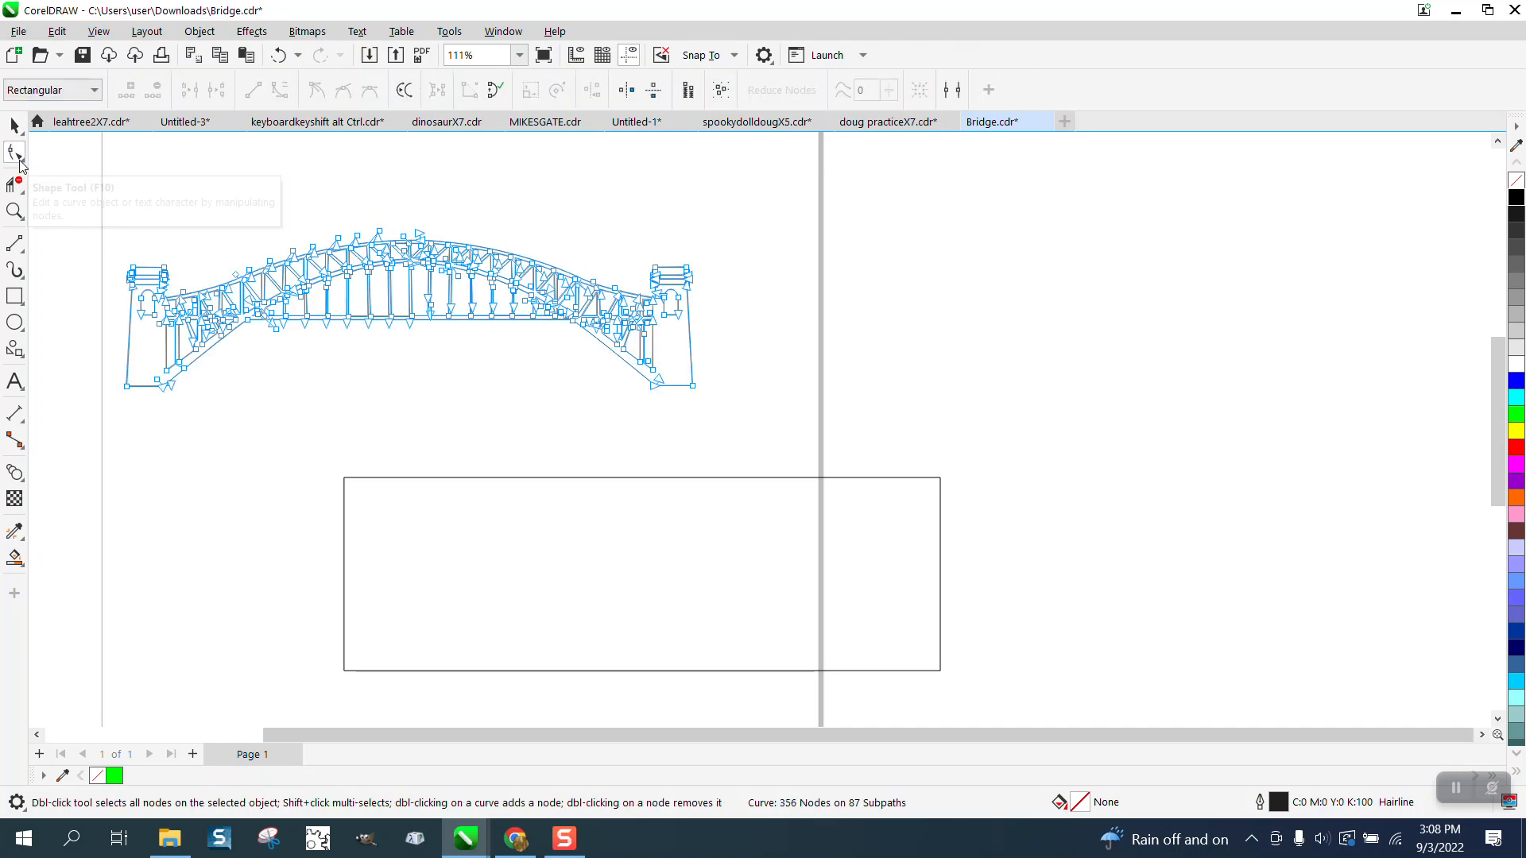
mouse_move(47, 229)
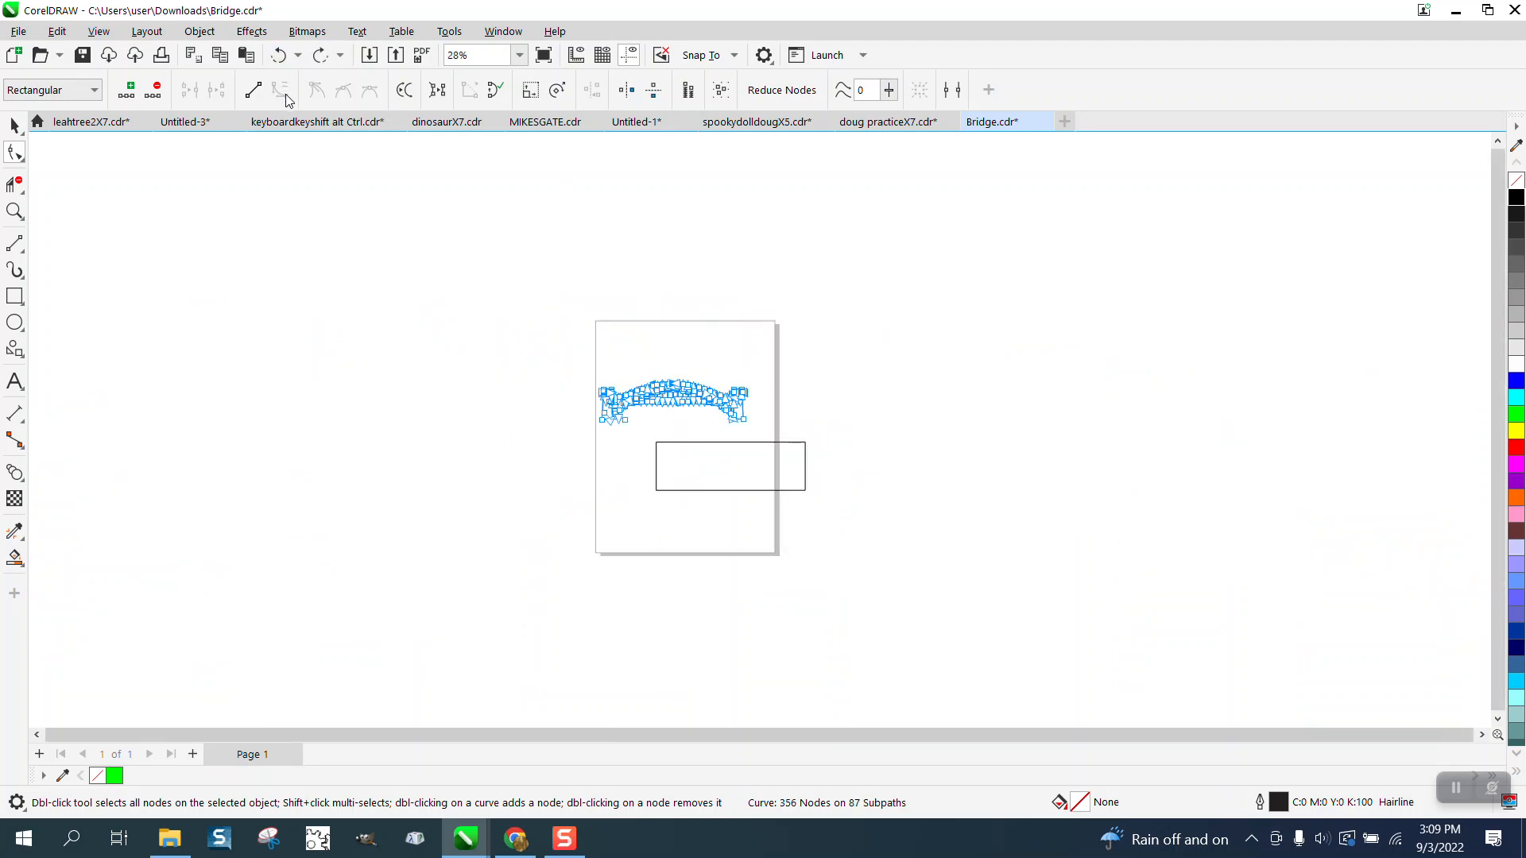
left_click(14, 212)
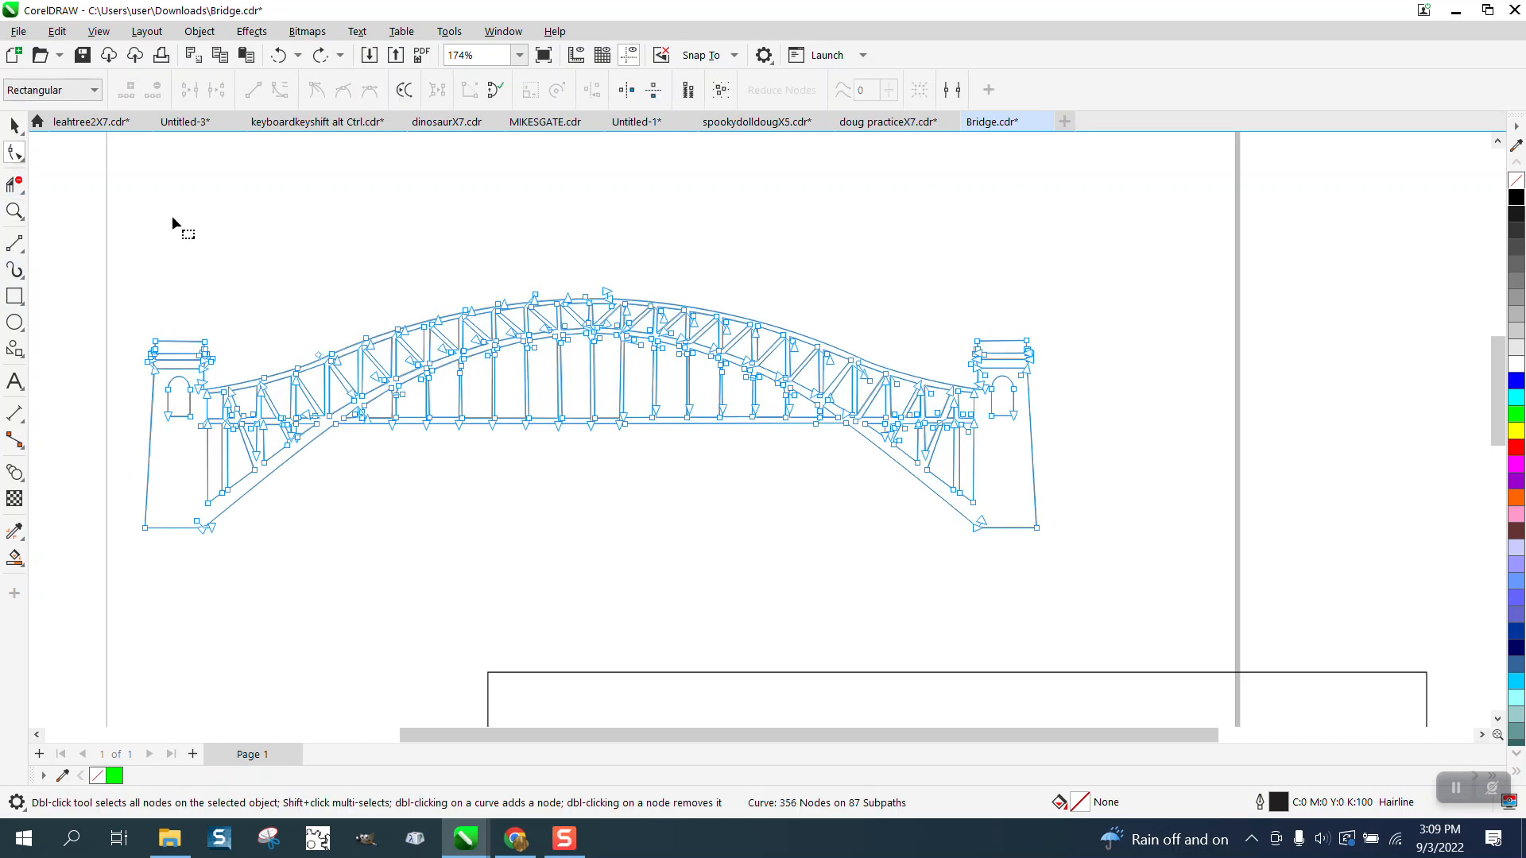
scroll("down", 3)
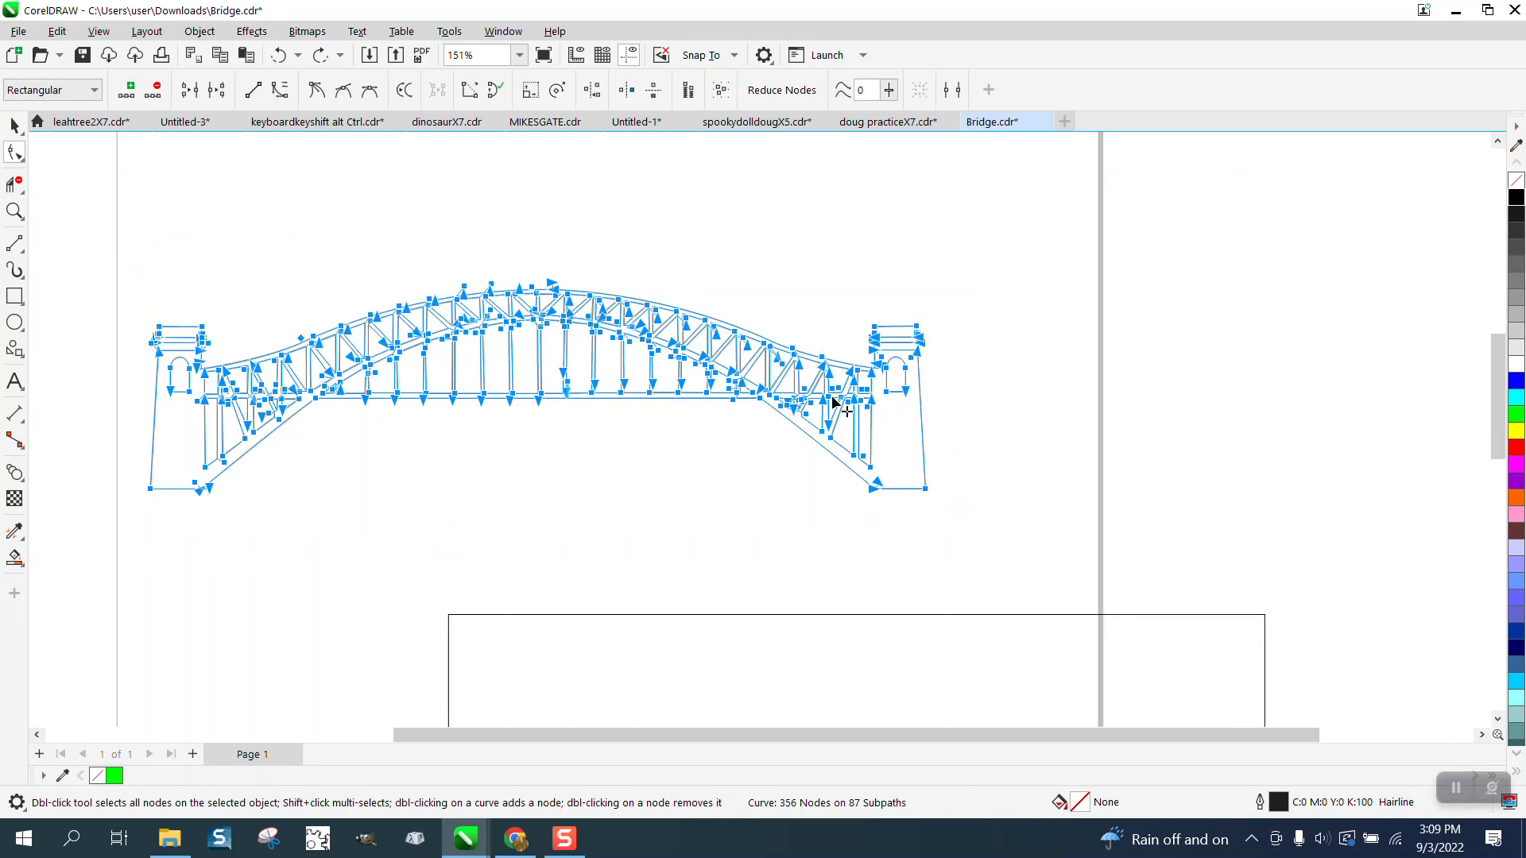
left_click(502, 31)
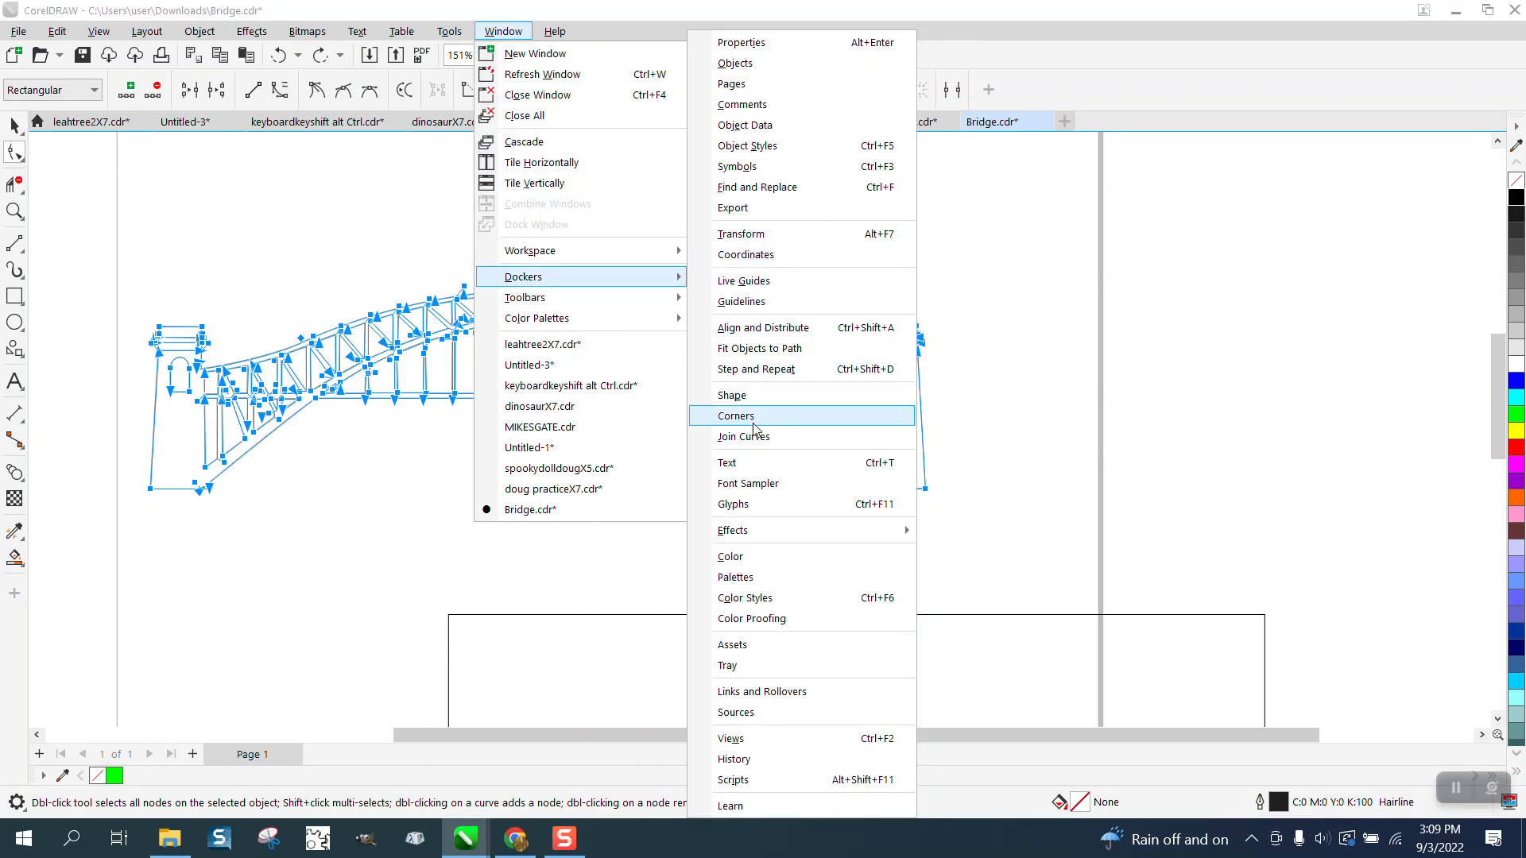
Step: Join the bridge's open ends with Join Curves (Extend, 0.02" gap), leaving 352 nodes
left_click(743, 437)
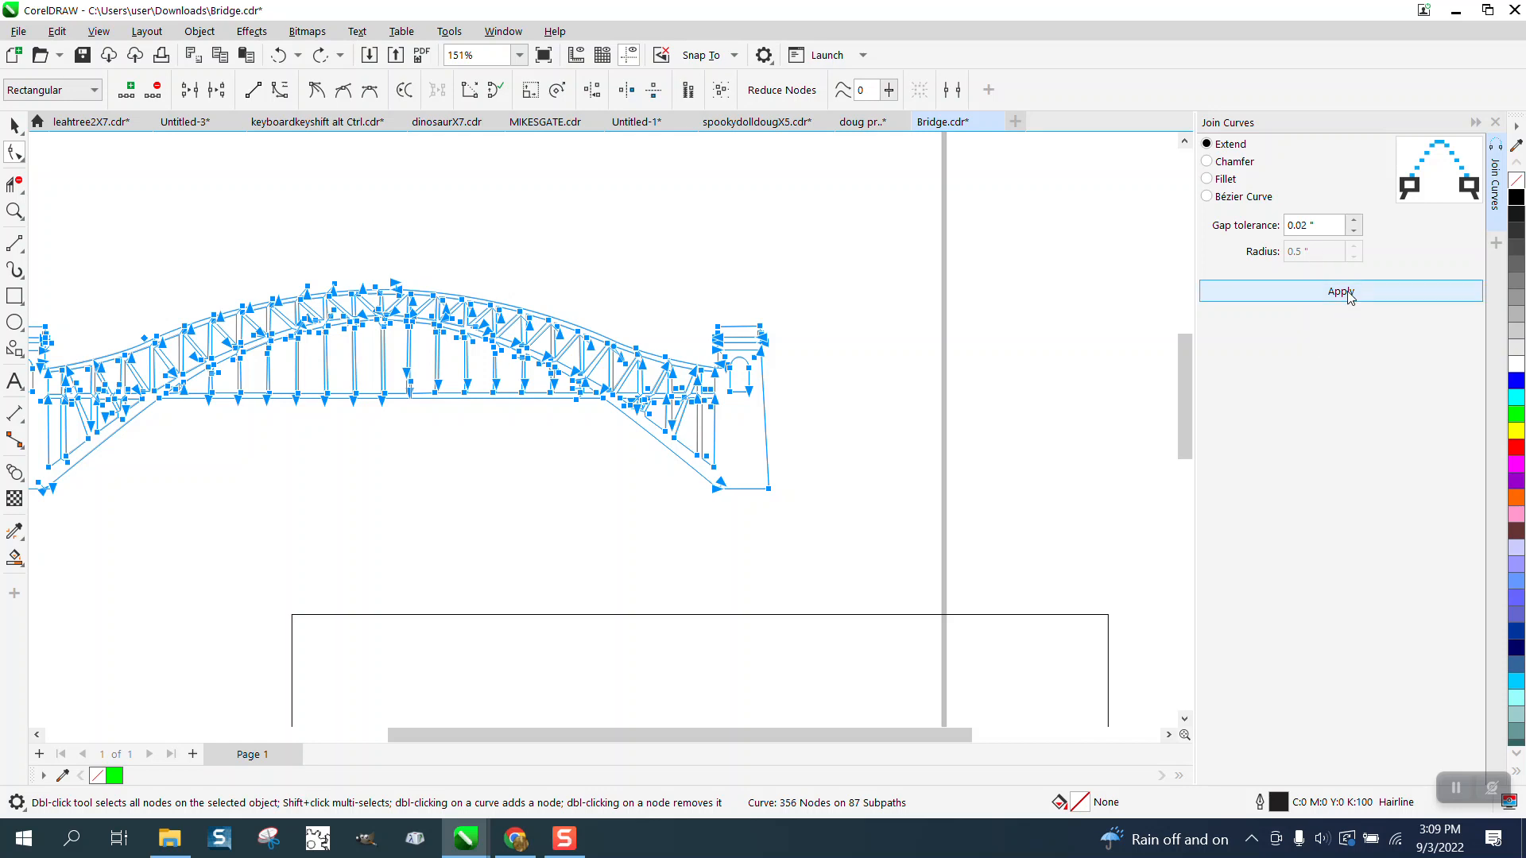
left_click(1341, 291)
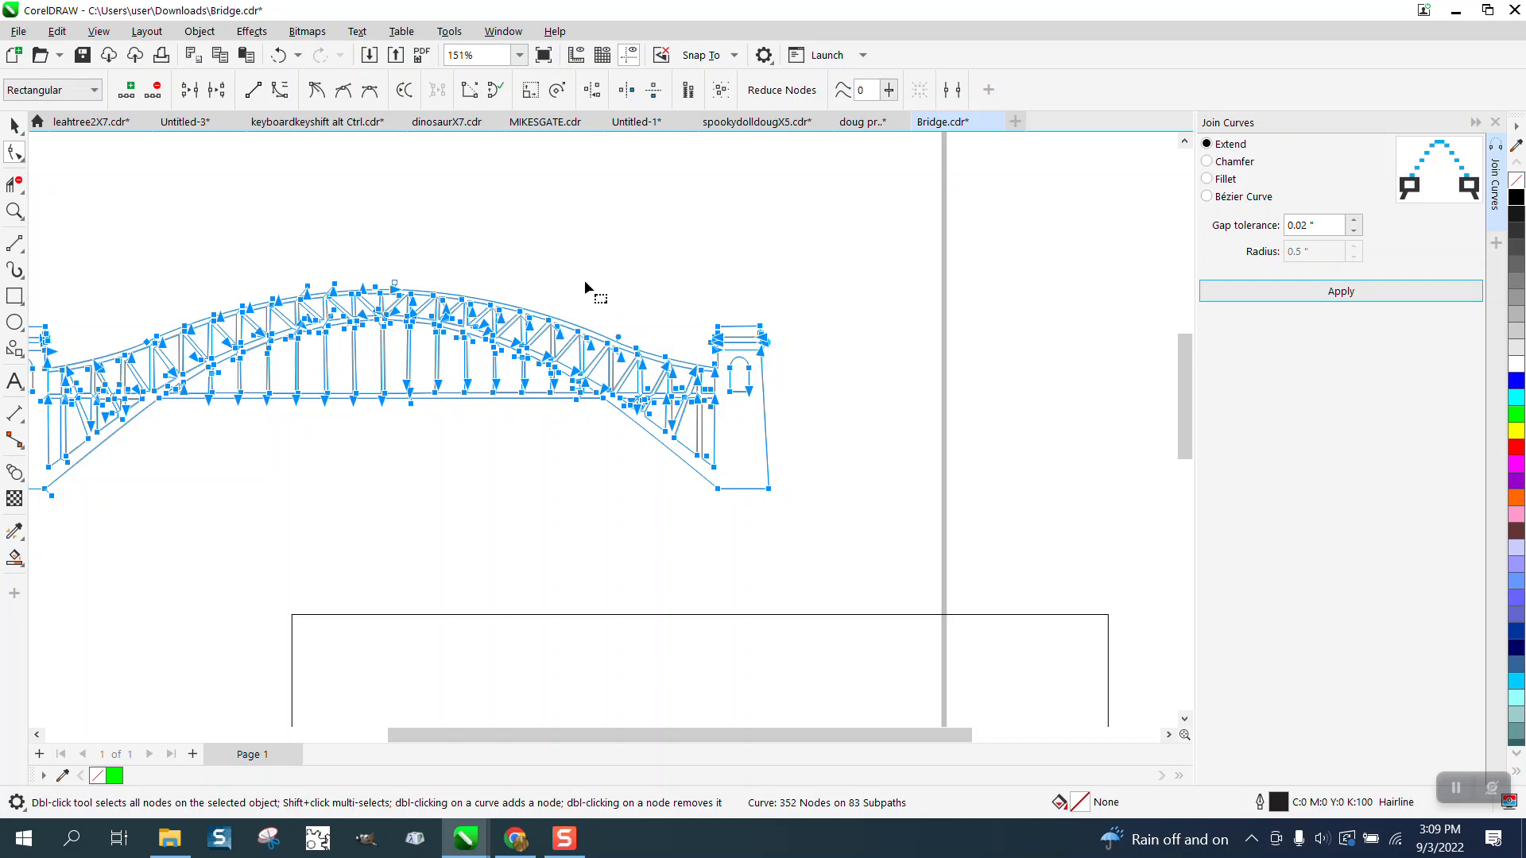
left_click(14, 125)
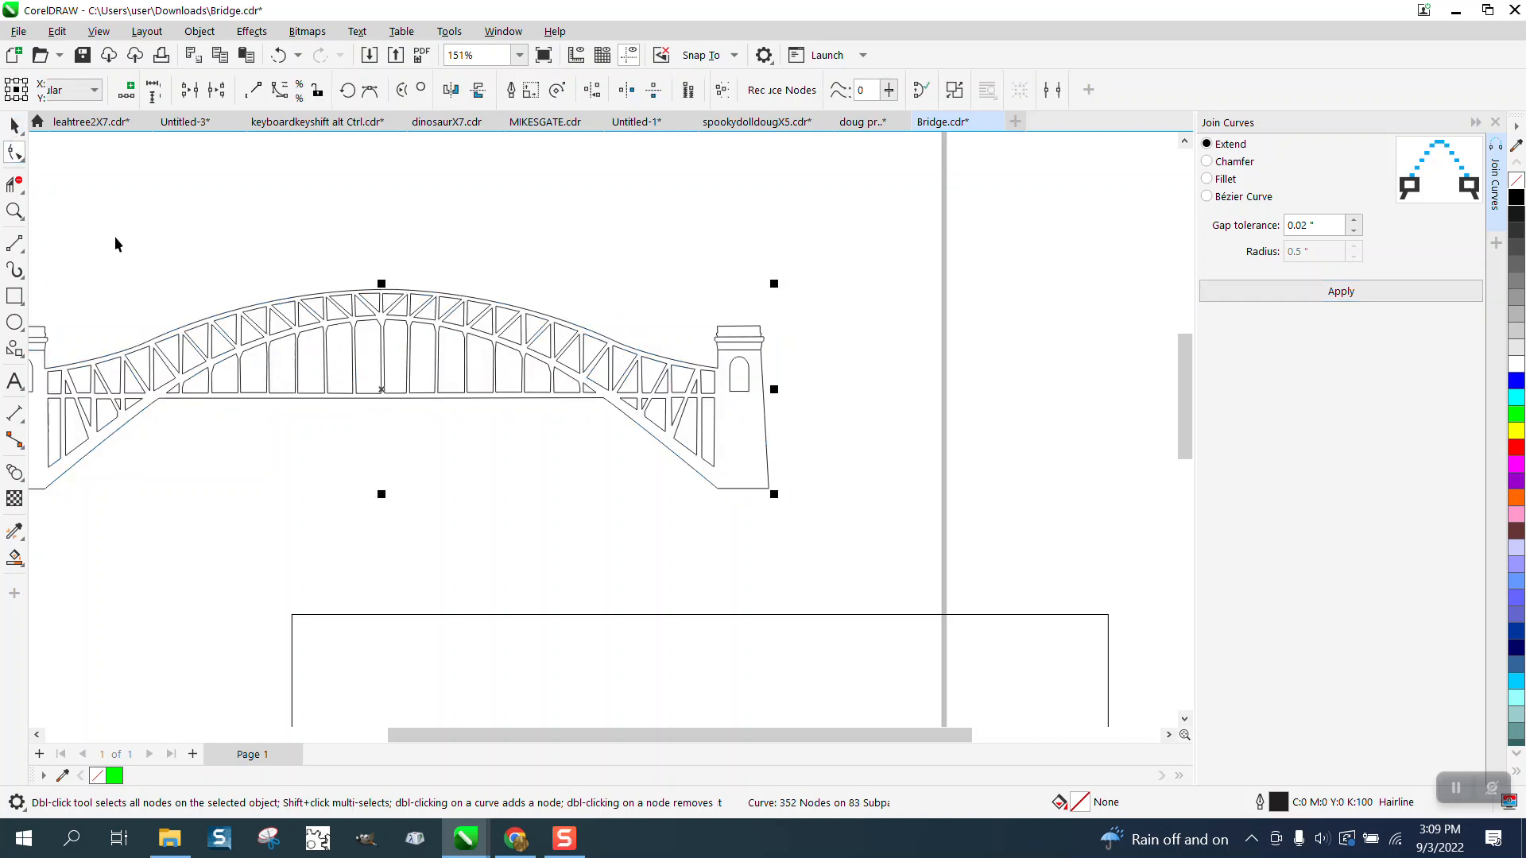
left_click(14, 126)
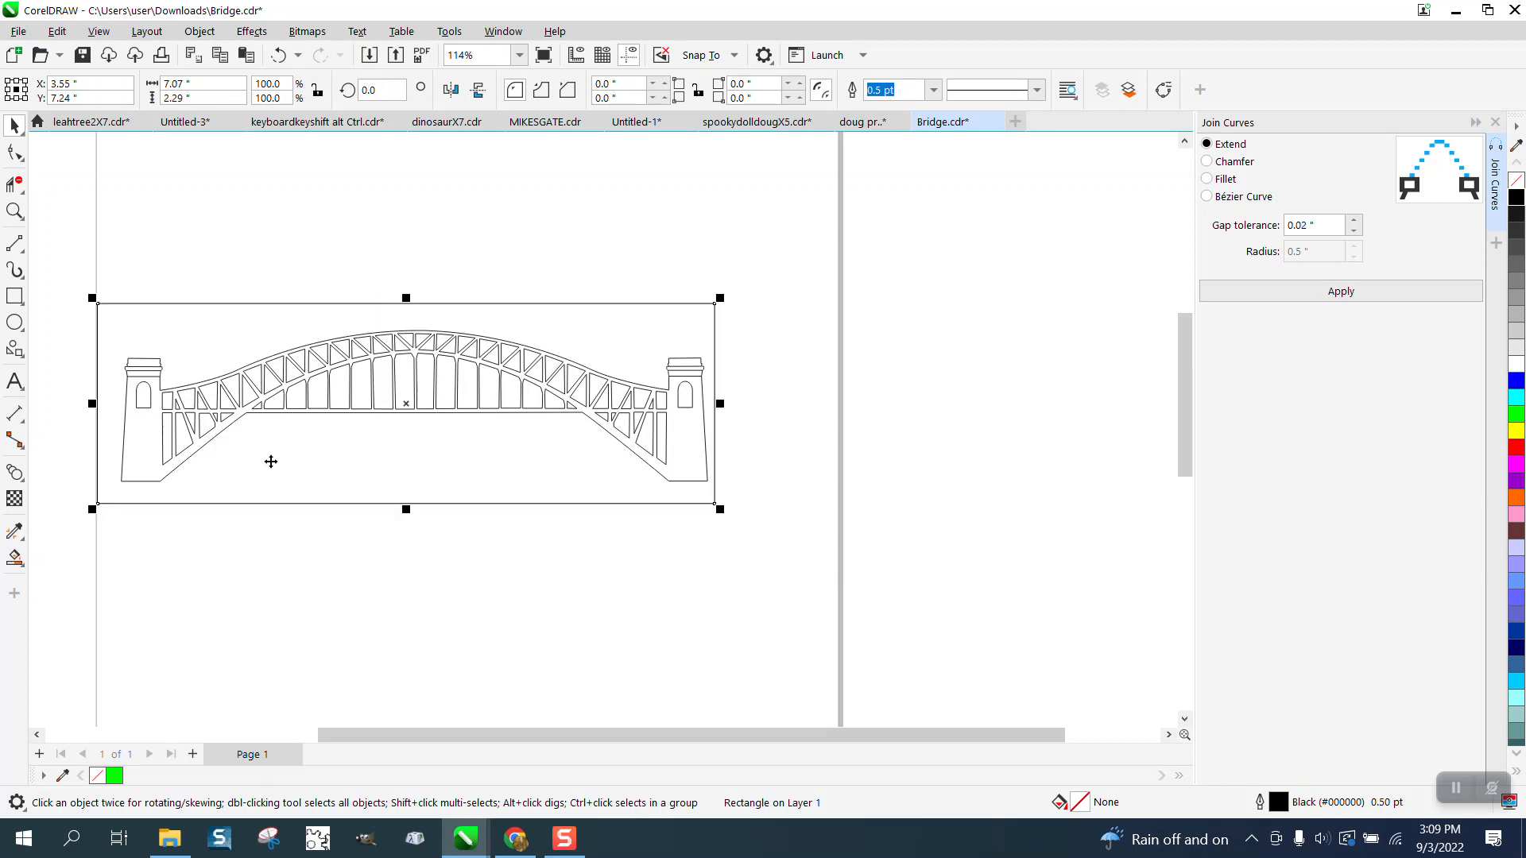
mouse_move(445, 330)
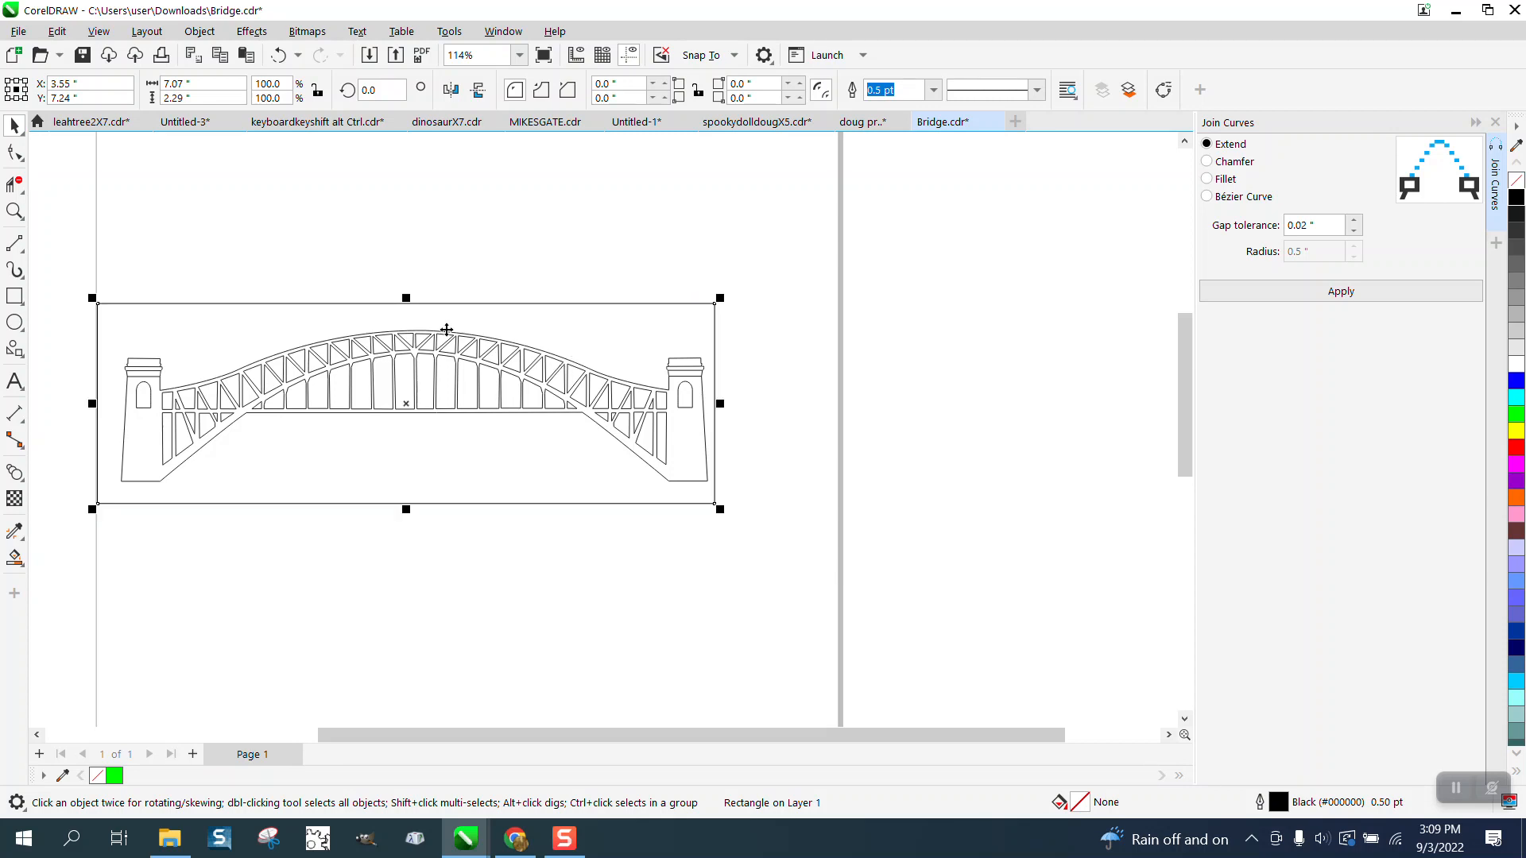
Step: Try a green Smart Fill on the bridge, undo it, and zoom on the left tower top
left_click(16, 559)
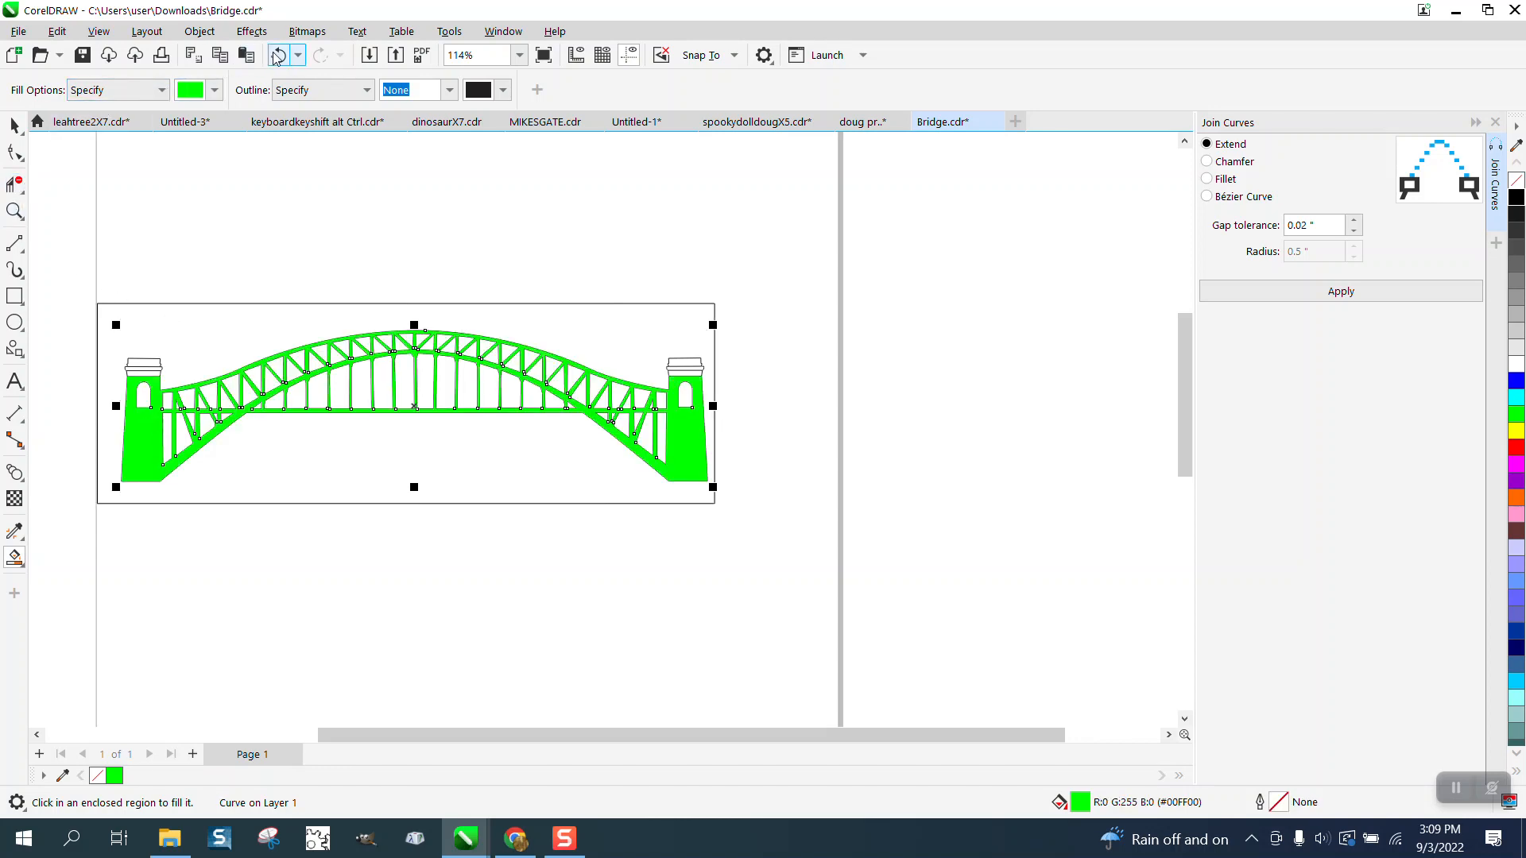
left_click(15, 212)
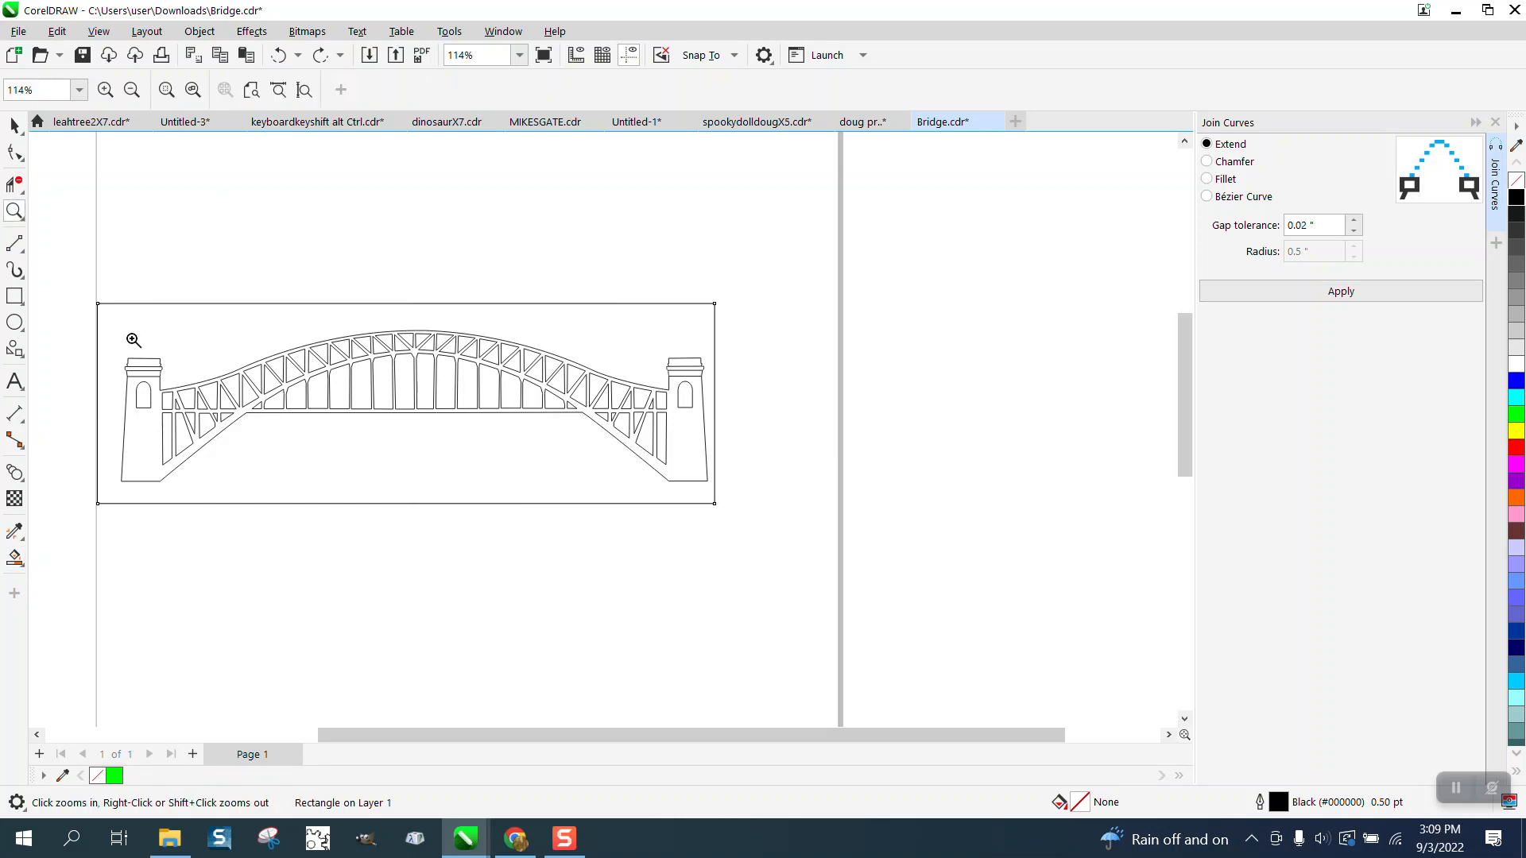
left_click(135, 339)
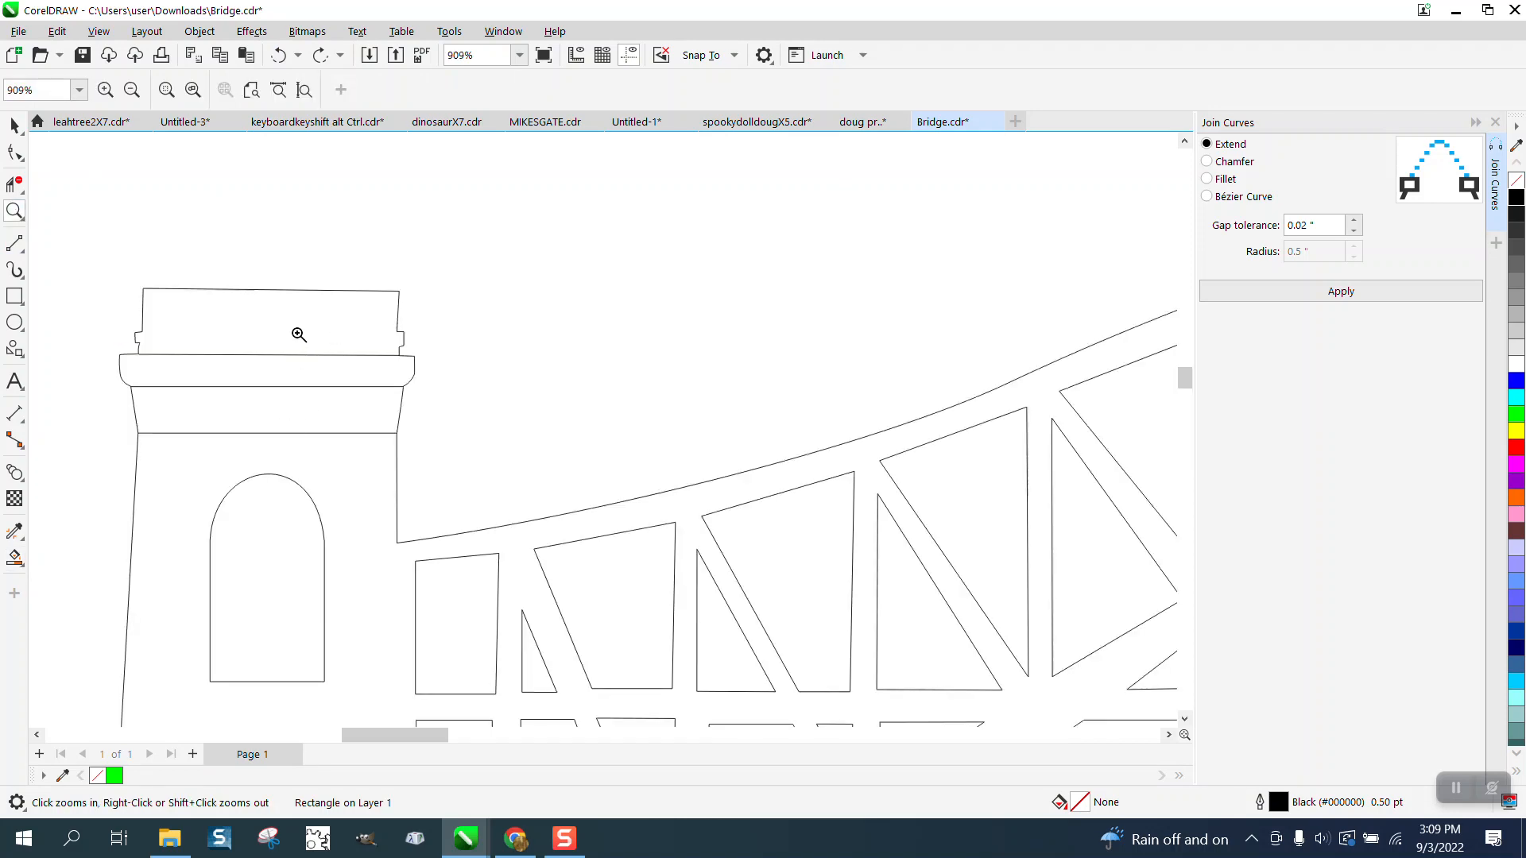
mouse_move(283, 404)
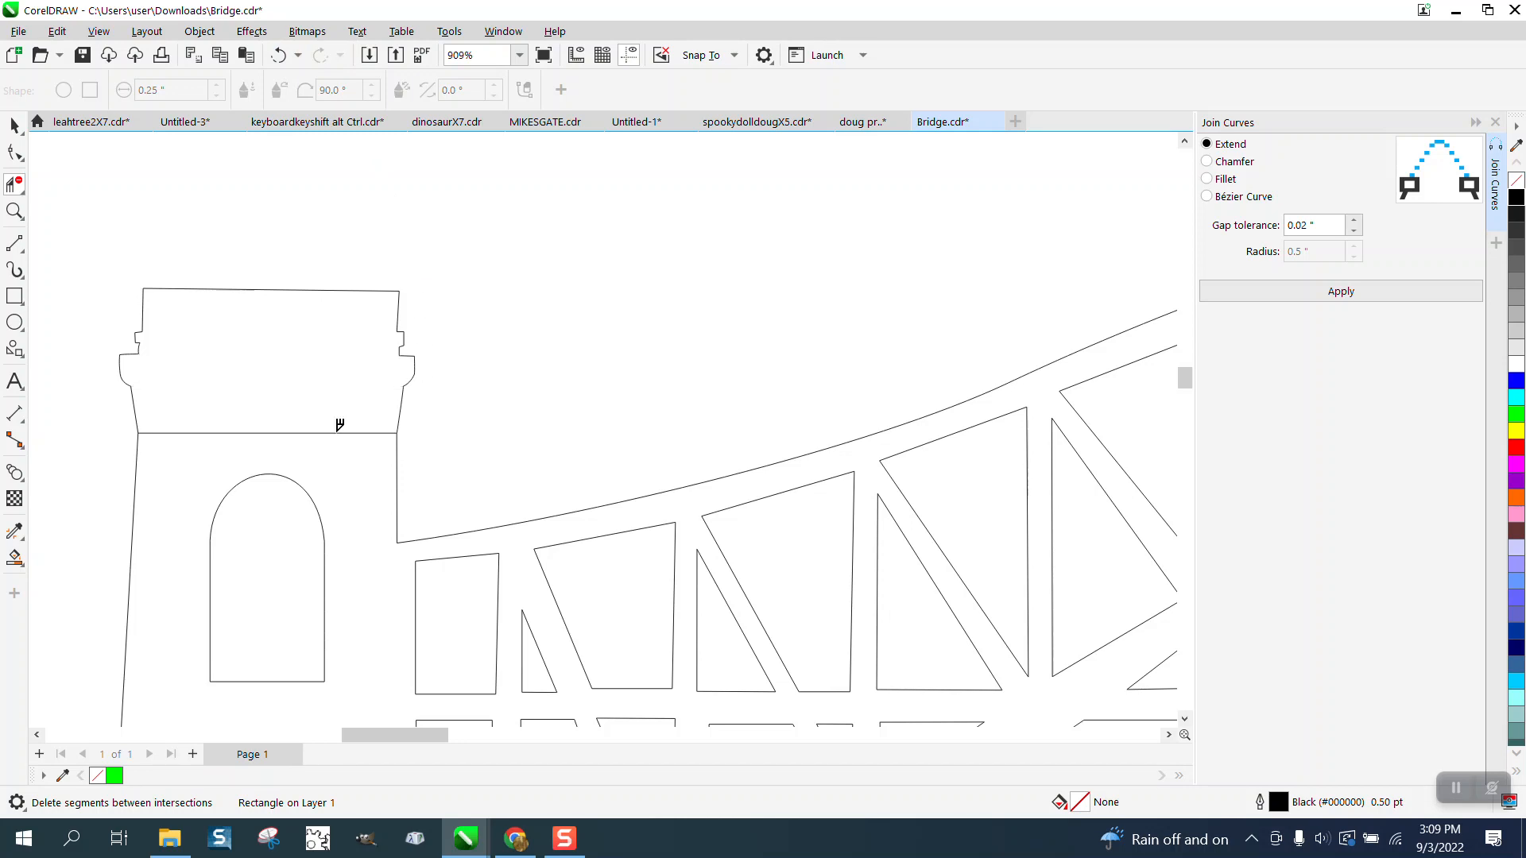
Step: Trim a tower cross line with Virtual Segment Delete, undo the over-deletion, and join corner nodes
left_click(281, 55)
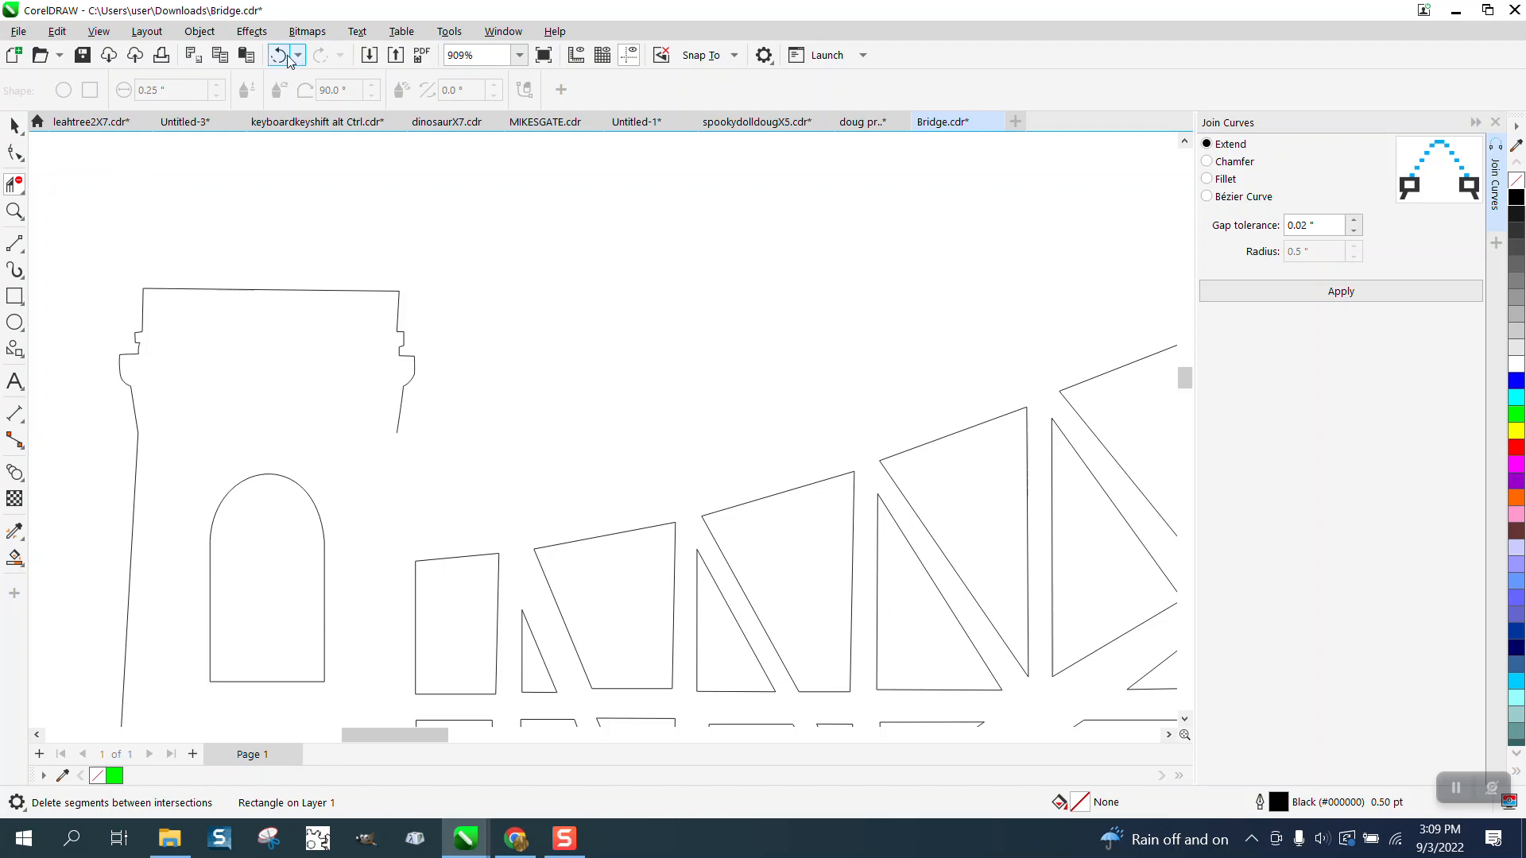
left_click(424, 337)
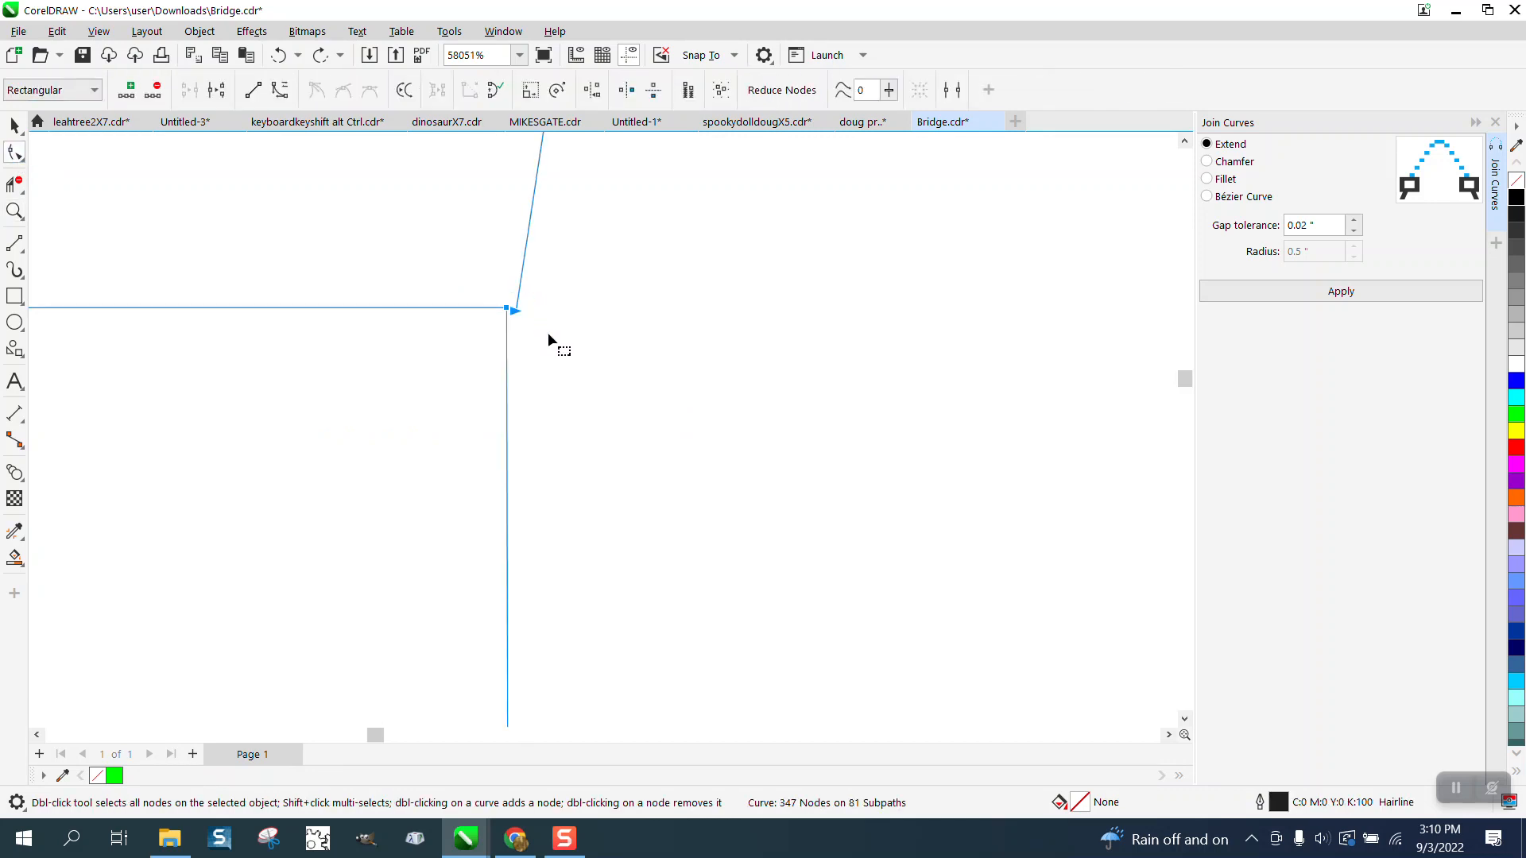
mouse_move(594, 324)
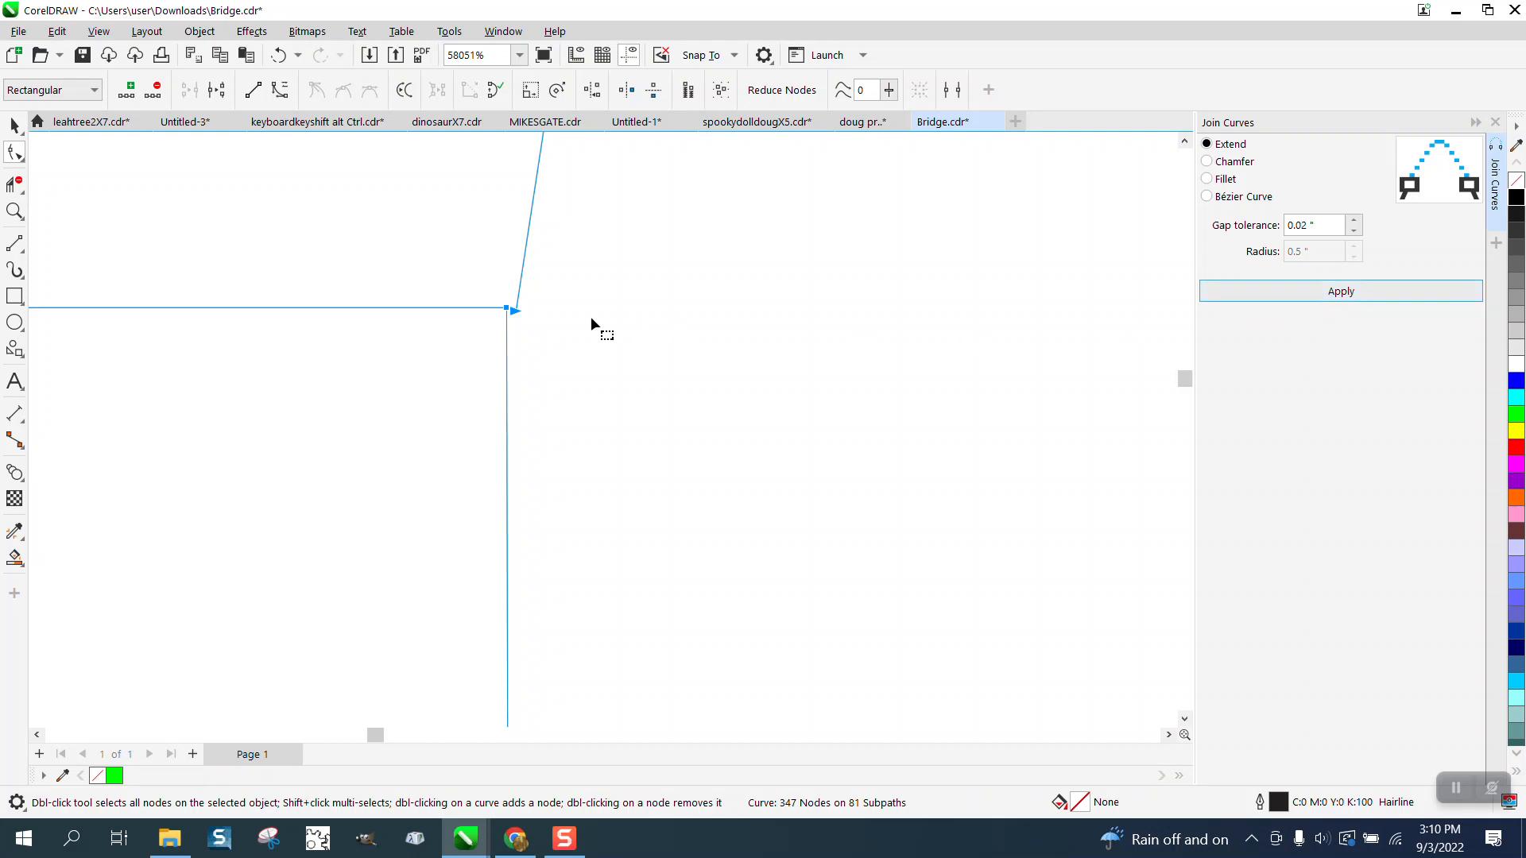
left_click(16, 212)
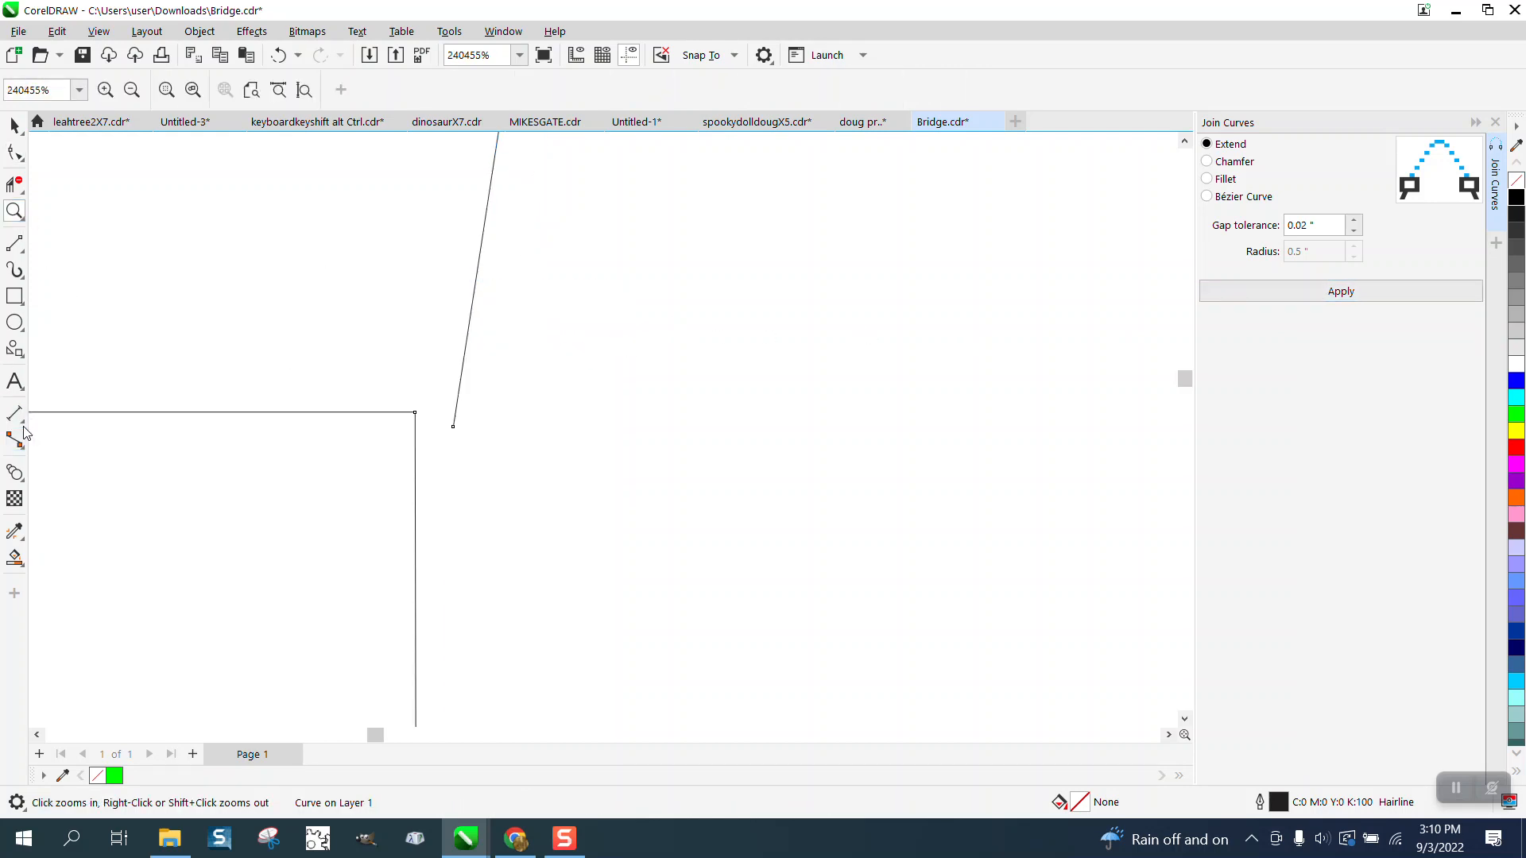
Step: Measure node gaps with the Parallel Dimension tool and select the loose end node near the corner
left_click(14, 414)
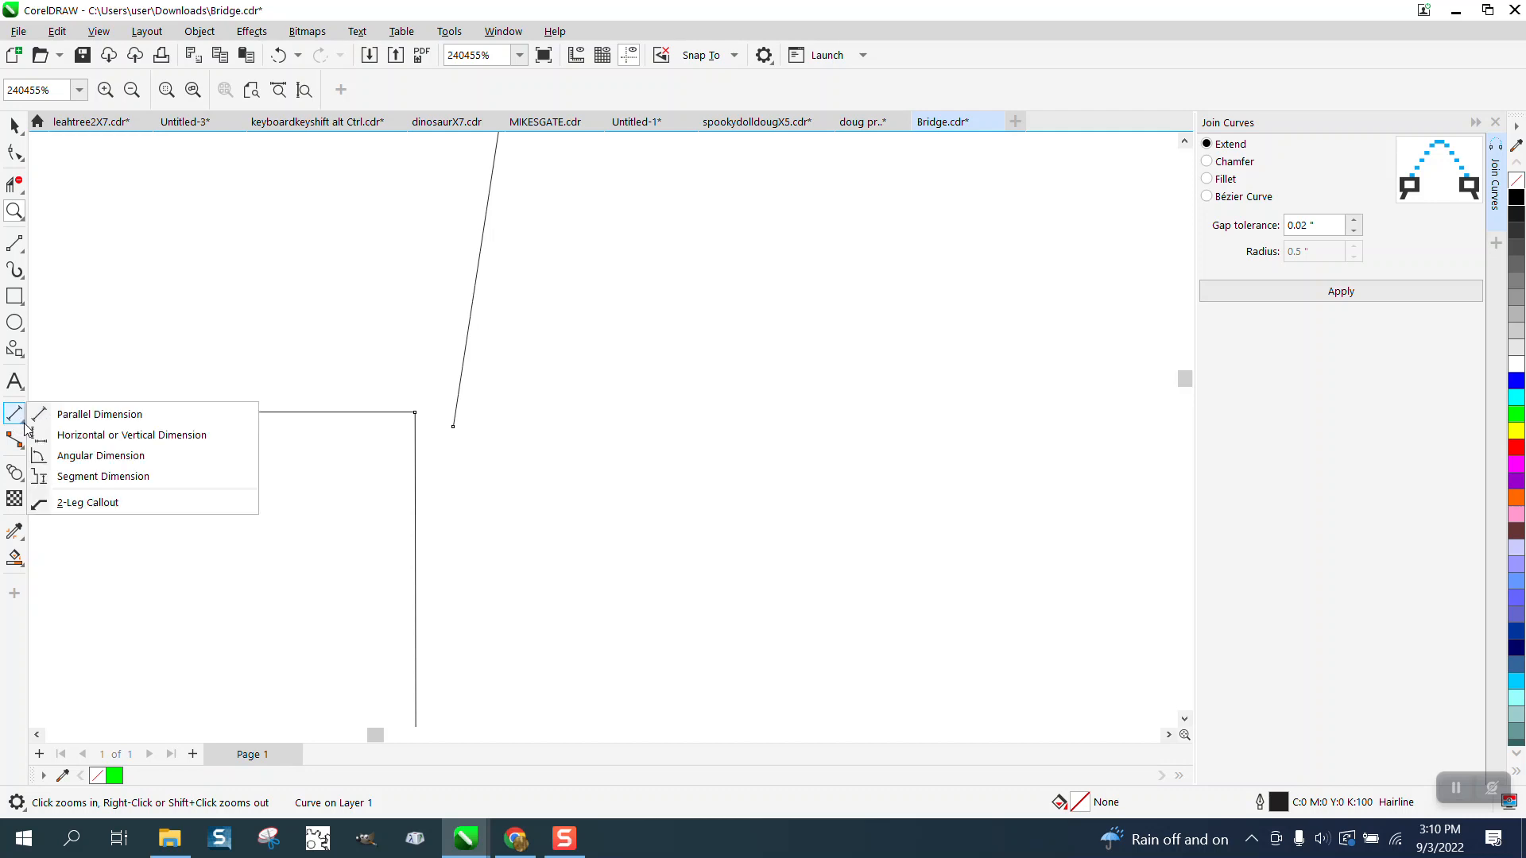
left_click(99, 413)
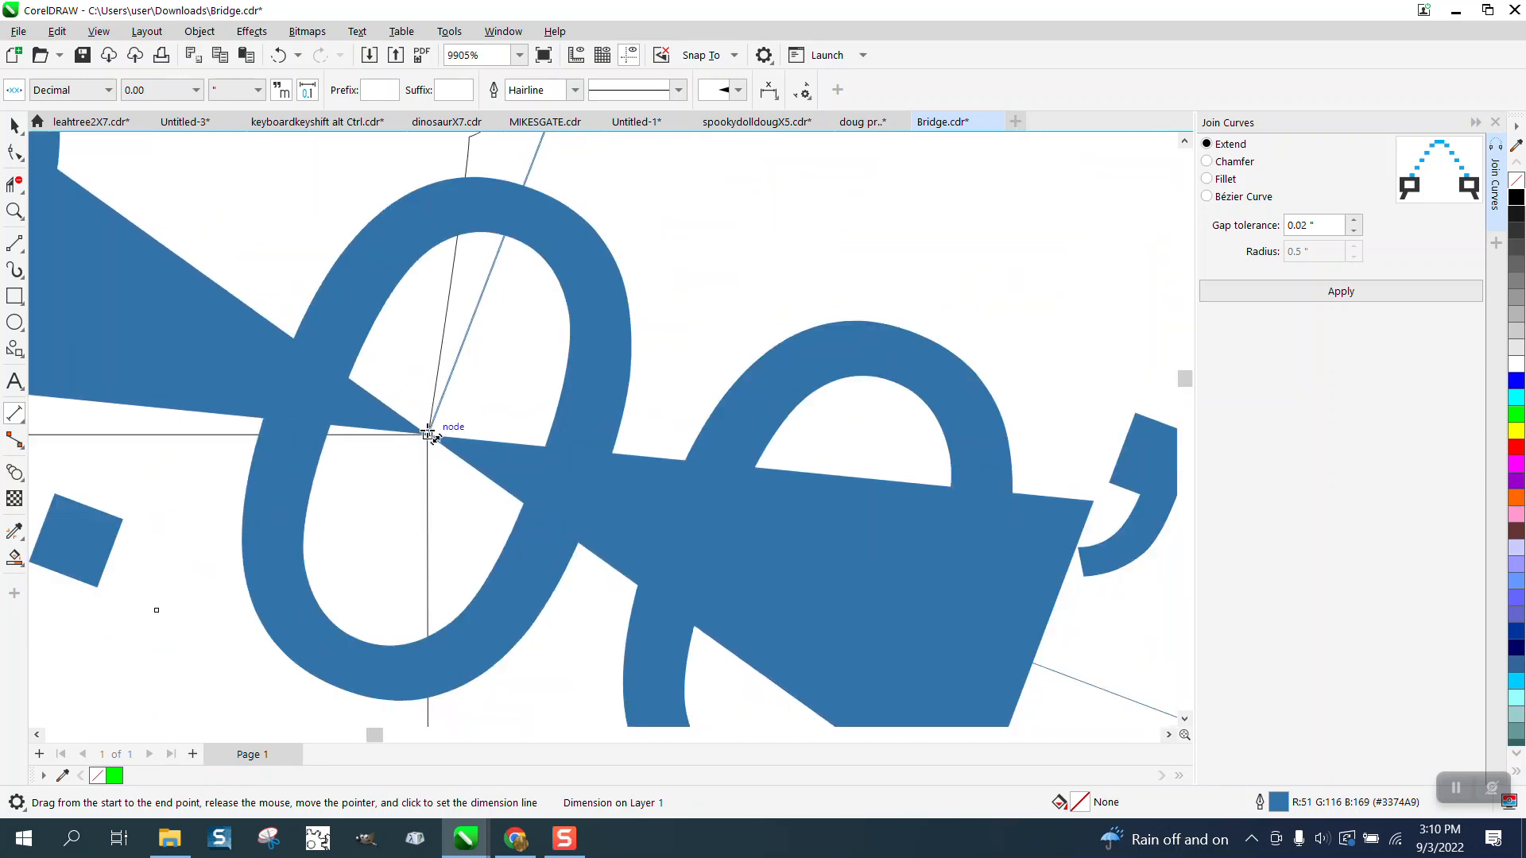
scroll("down", 3)
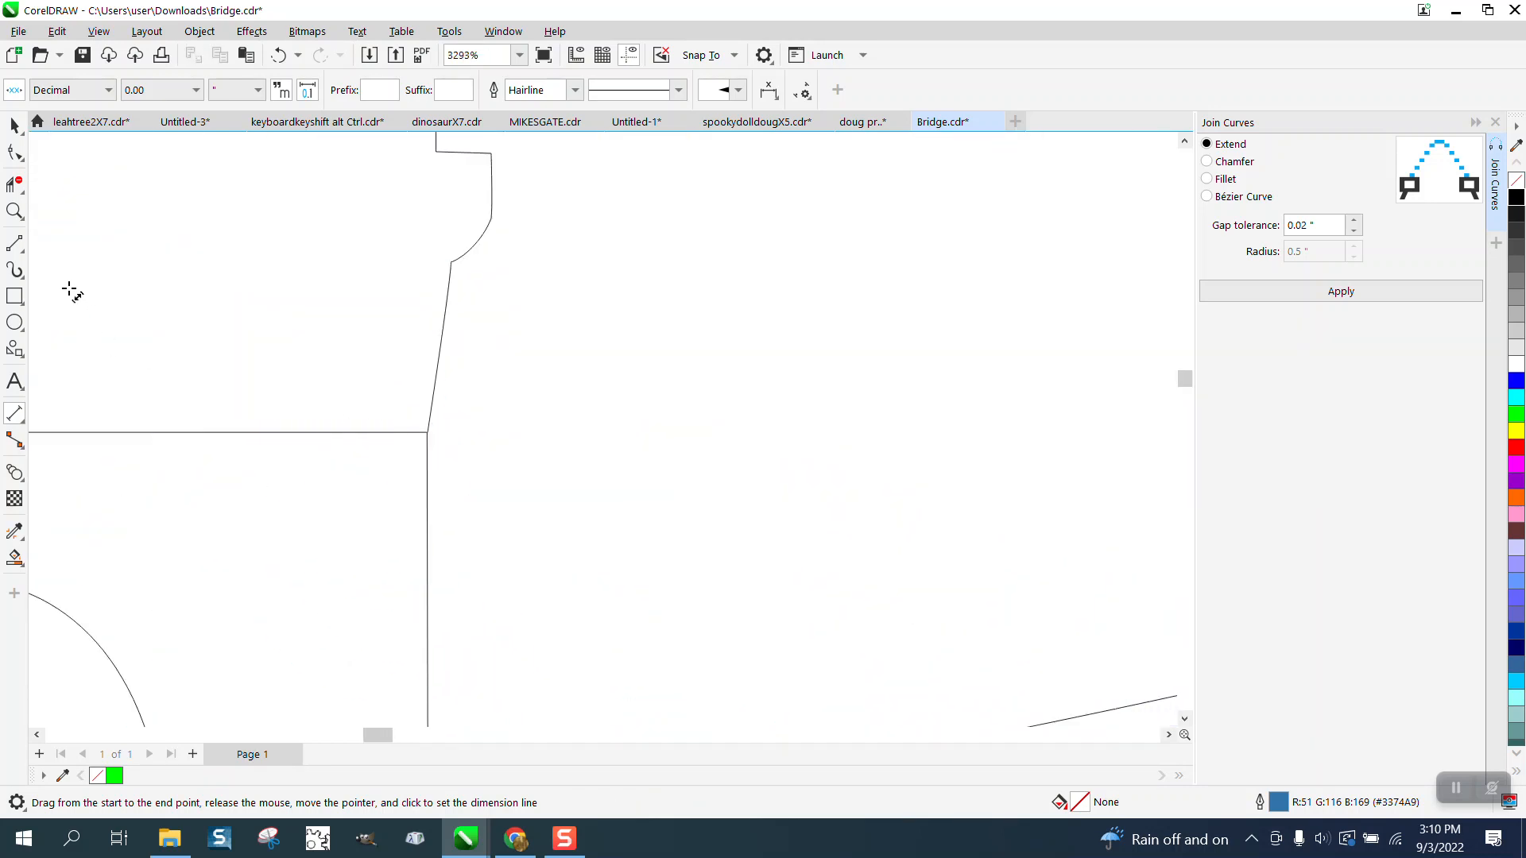
left_click(14, 211)
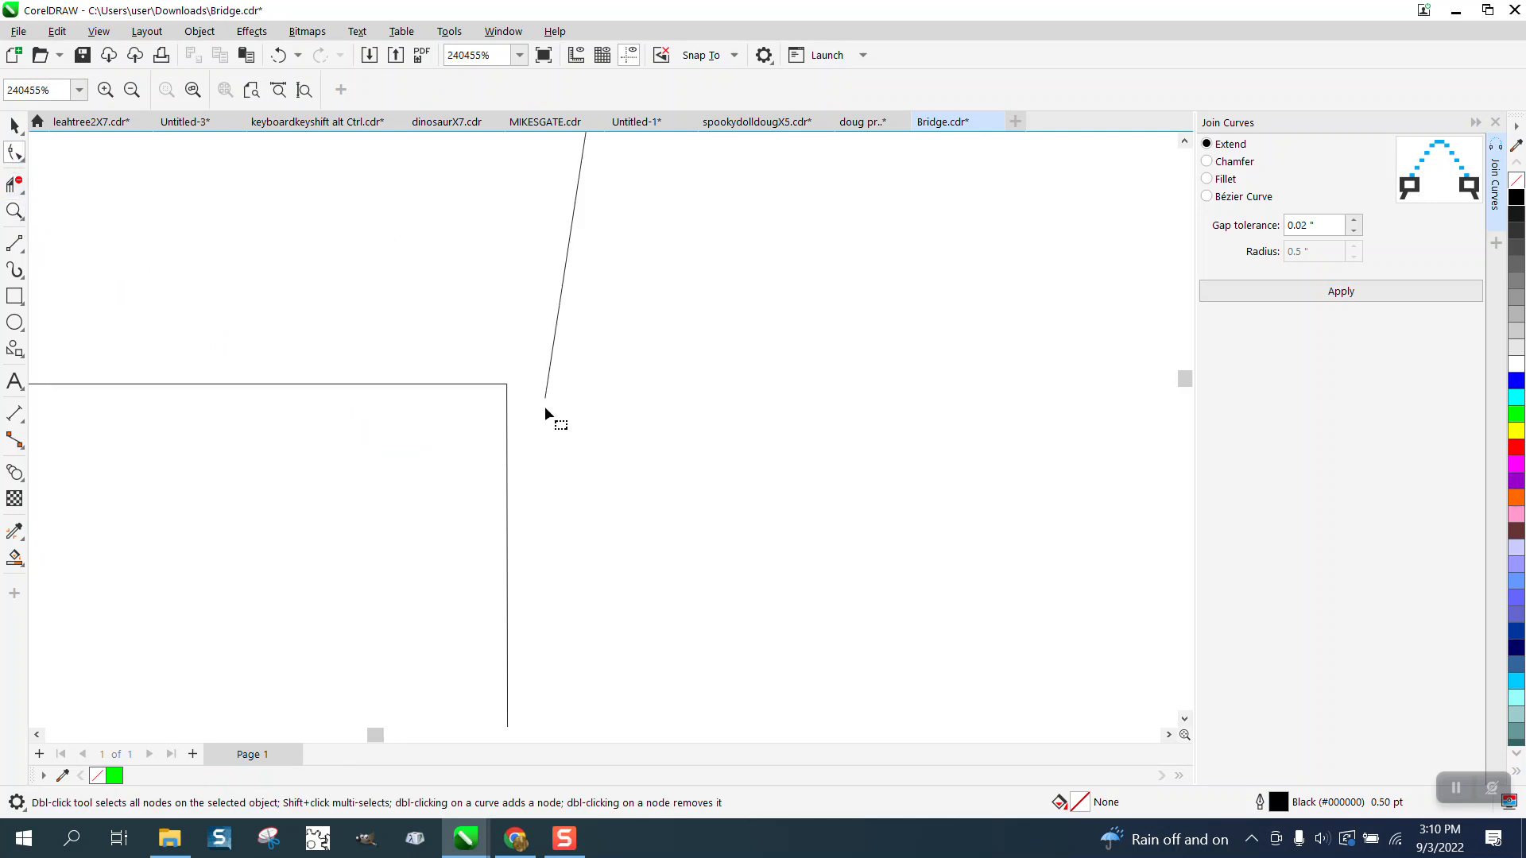
left_click(507, 383)
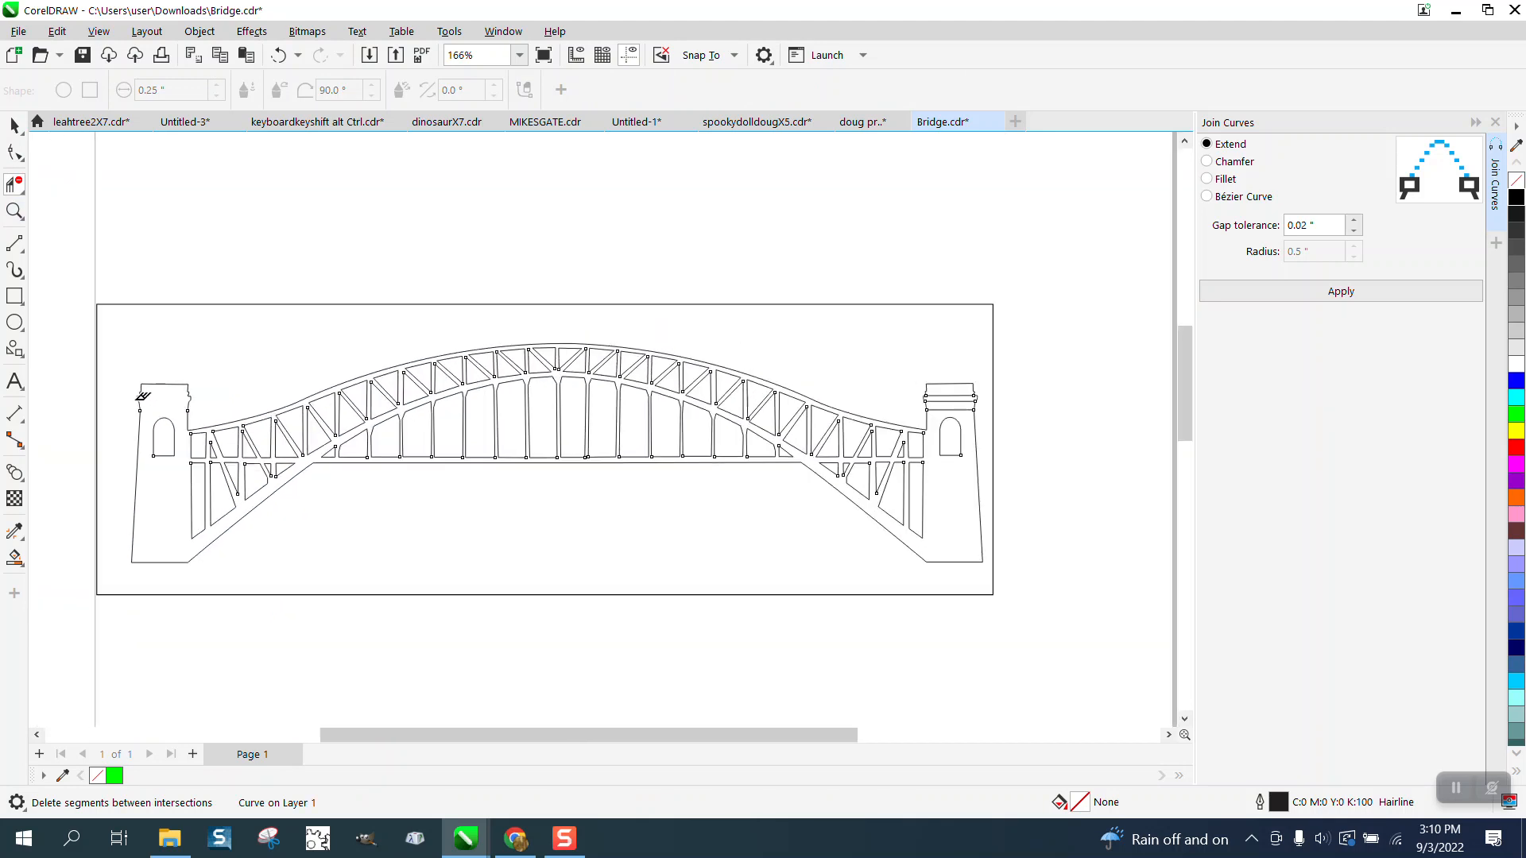
Step: Delete and undo the leftover left-tower segment, then Smart Fill the bridge solid green
left_click(14, 212)
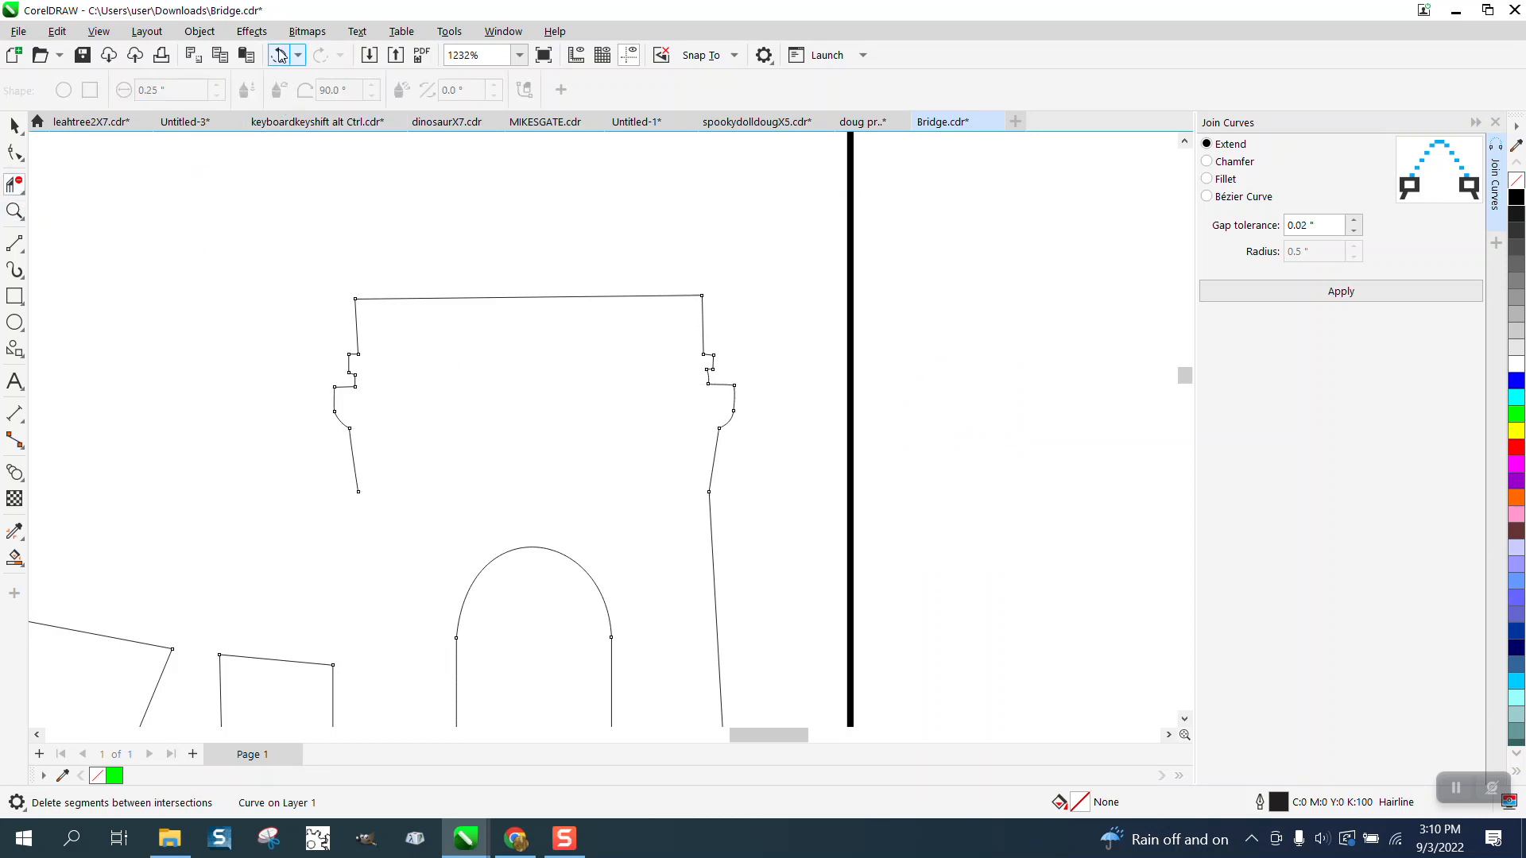
left_click(15, 212)
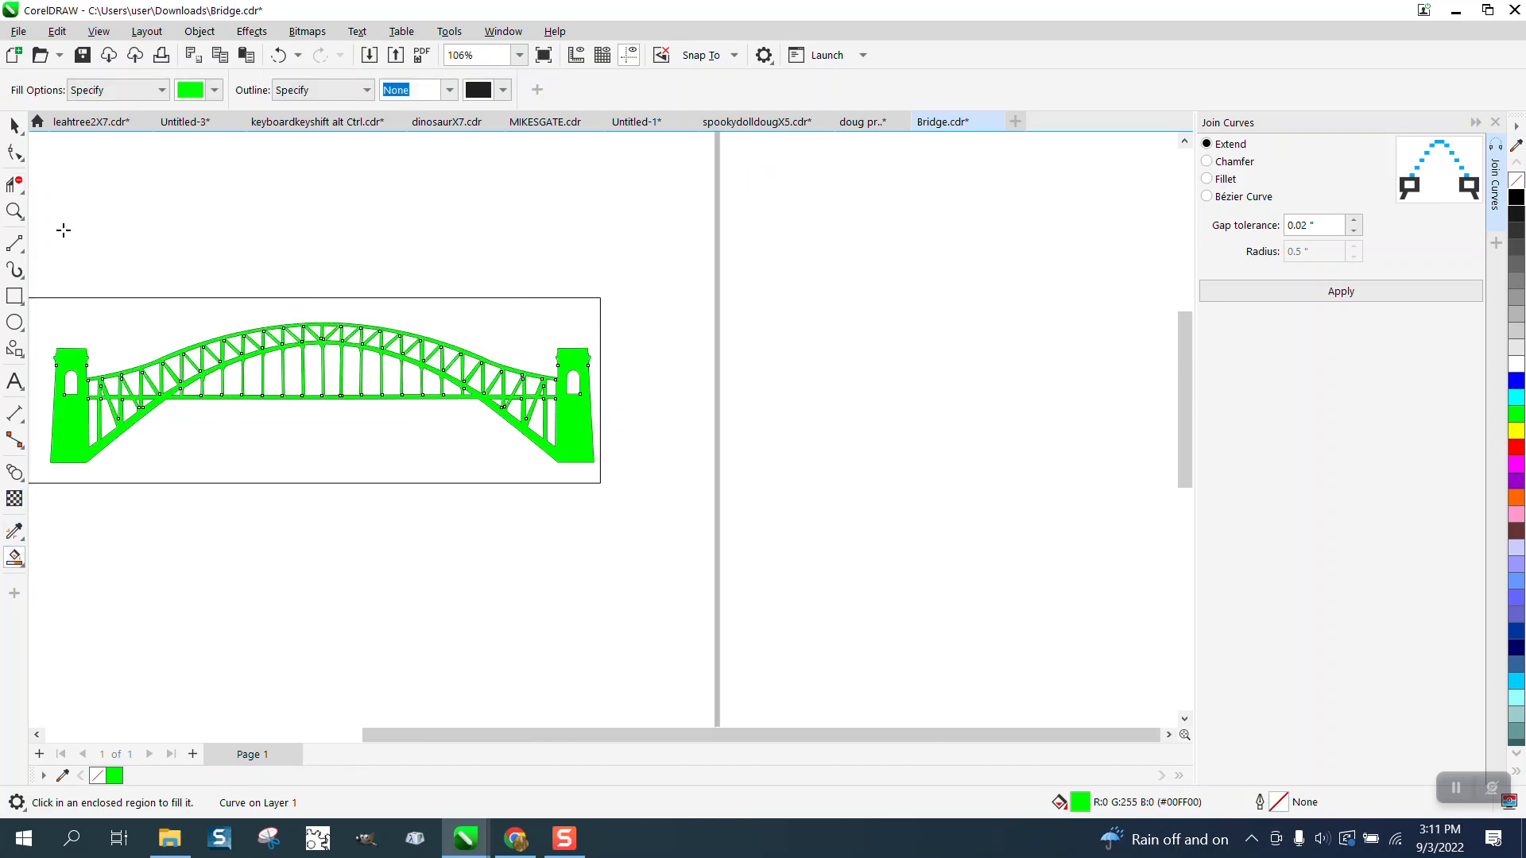
Step: Select the filled bridge, remove its fill, outline it red, and move it right
left_click(325, 392)
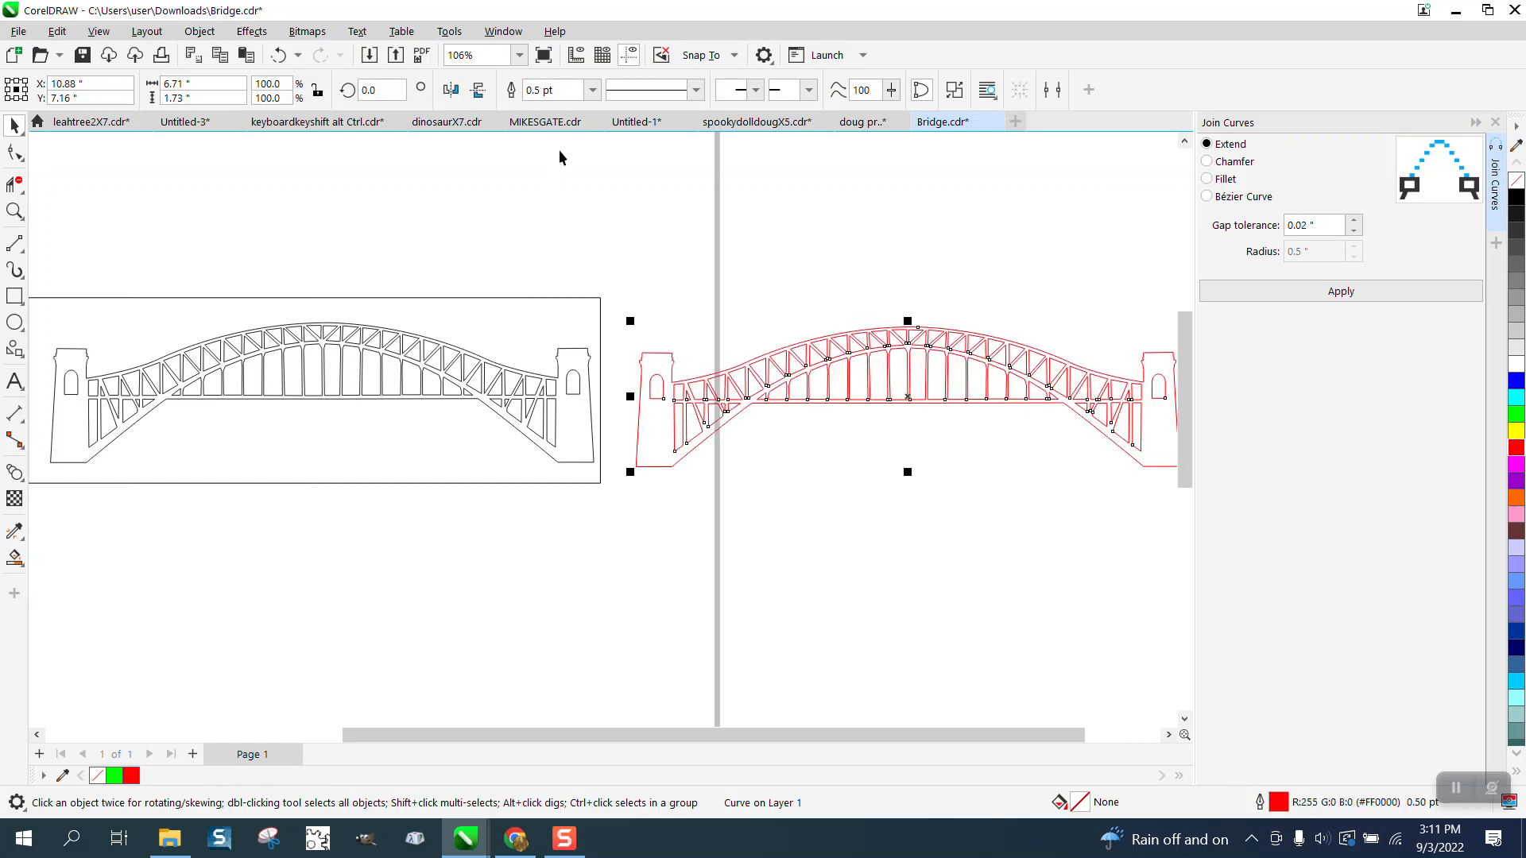
Step: Reselect the red bridge copy, drag it into place, and set its outline to Hairline
left_click(590, 89)
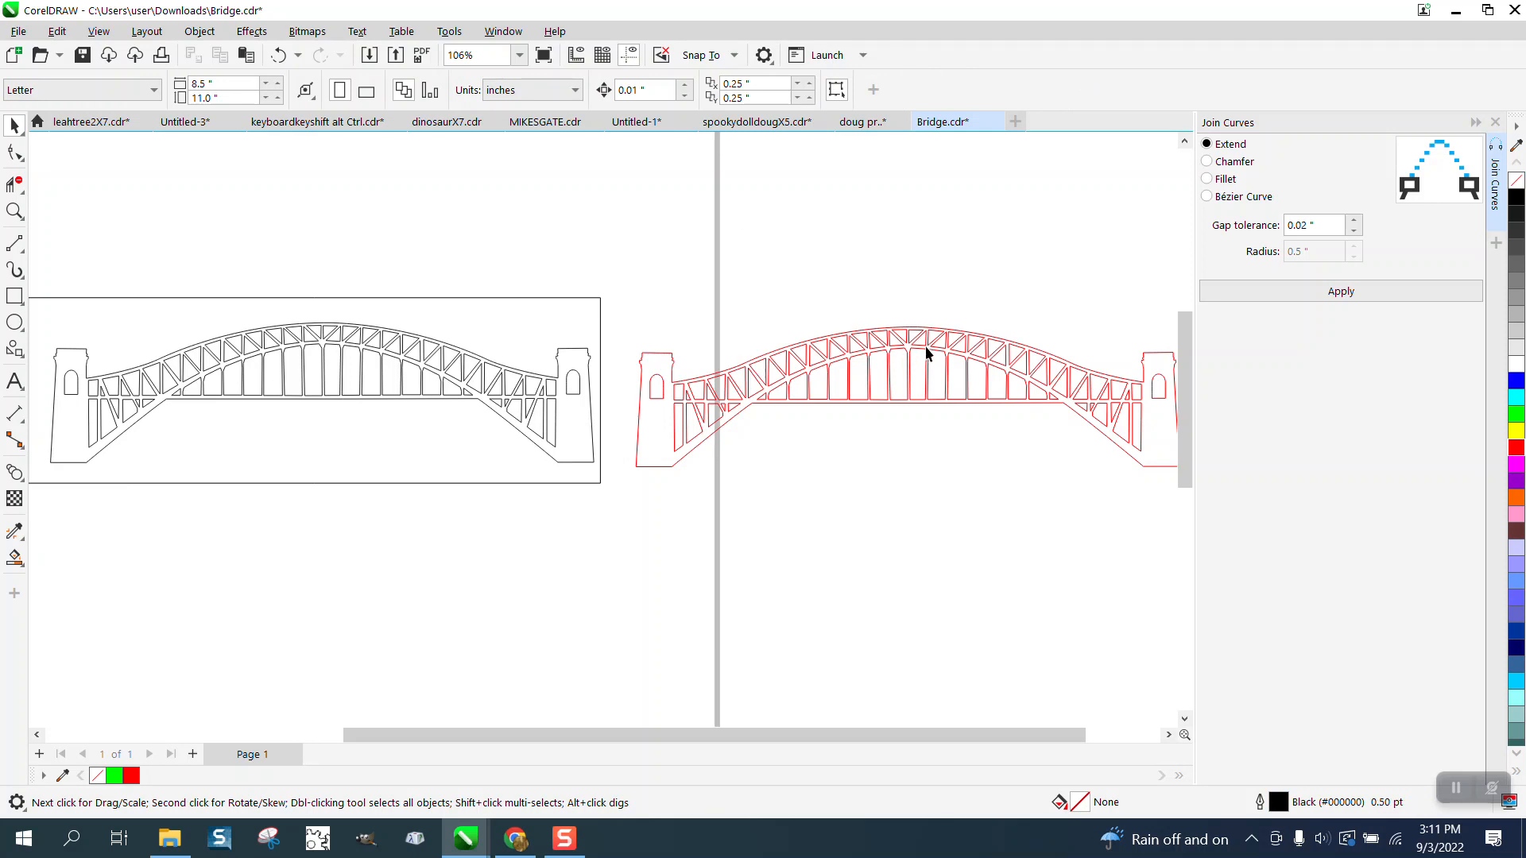
left_click(871, 252)
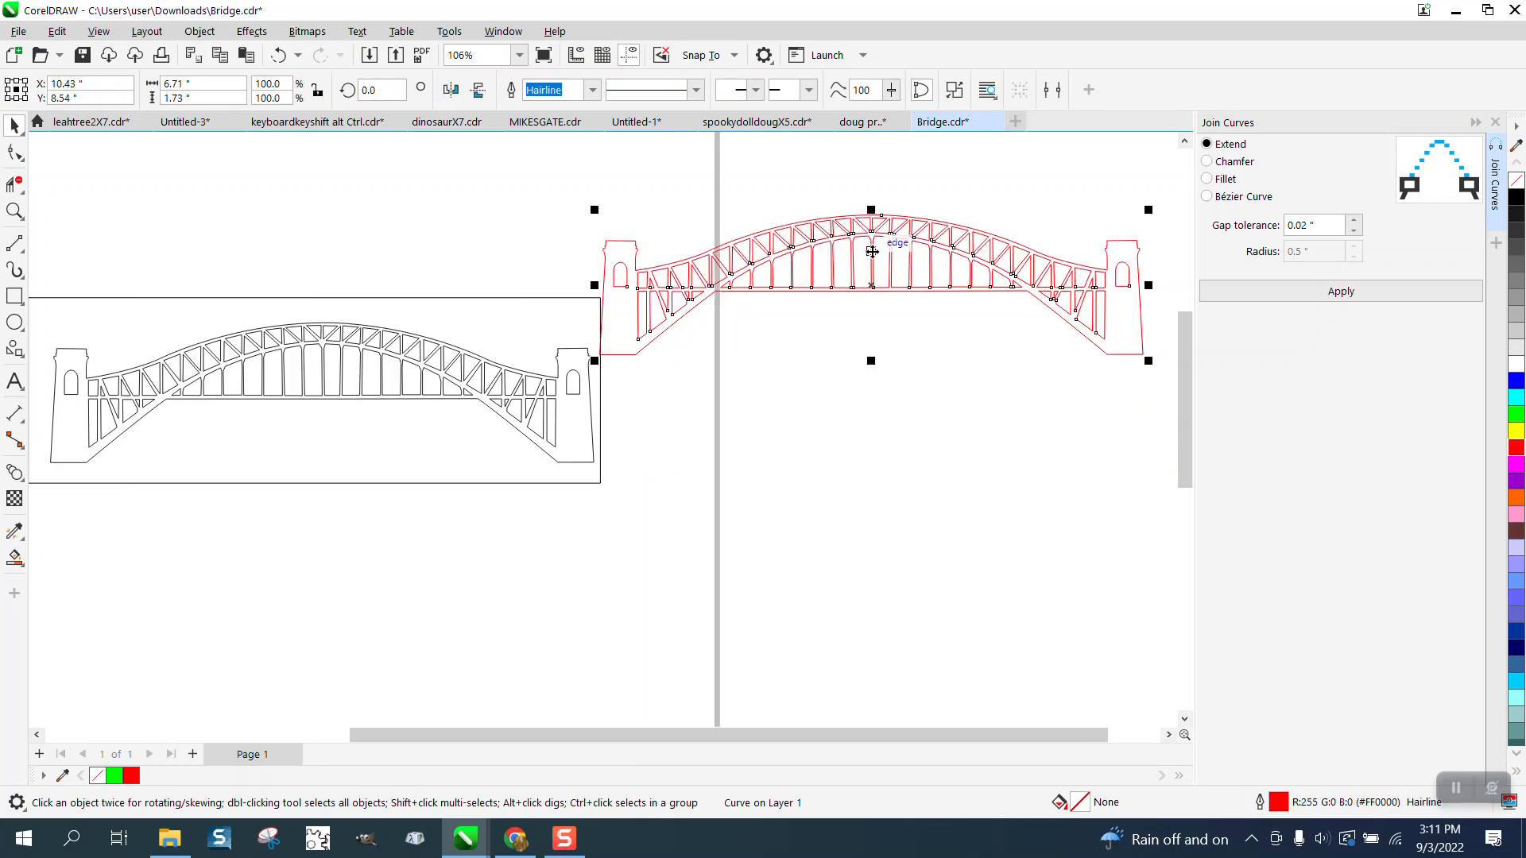
mouse_move(263, 302)
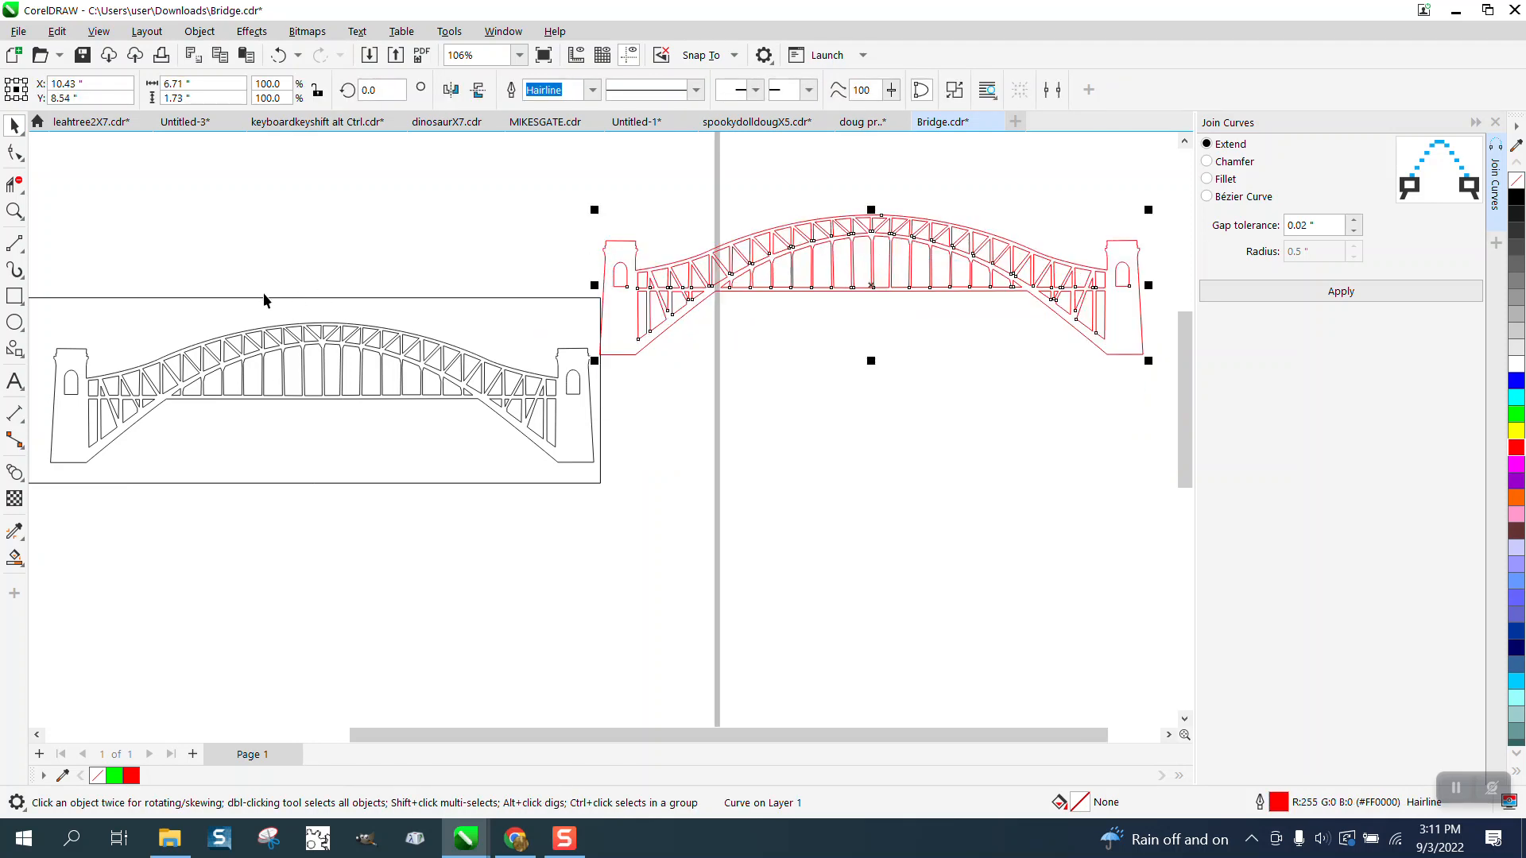
mouse_move(627, 265)
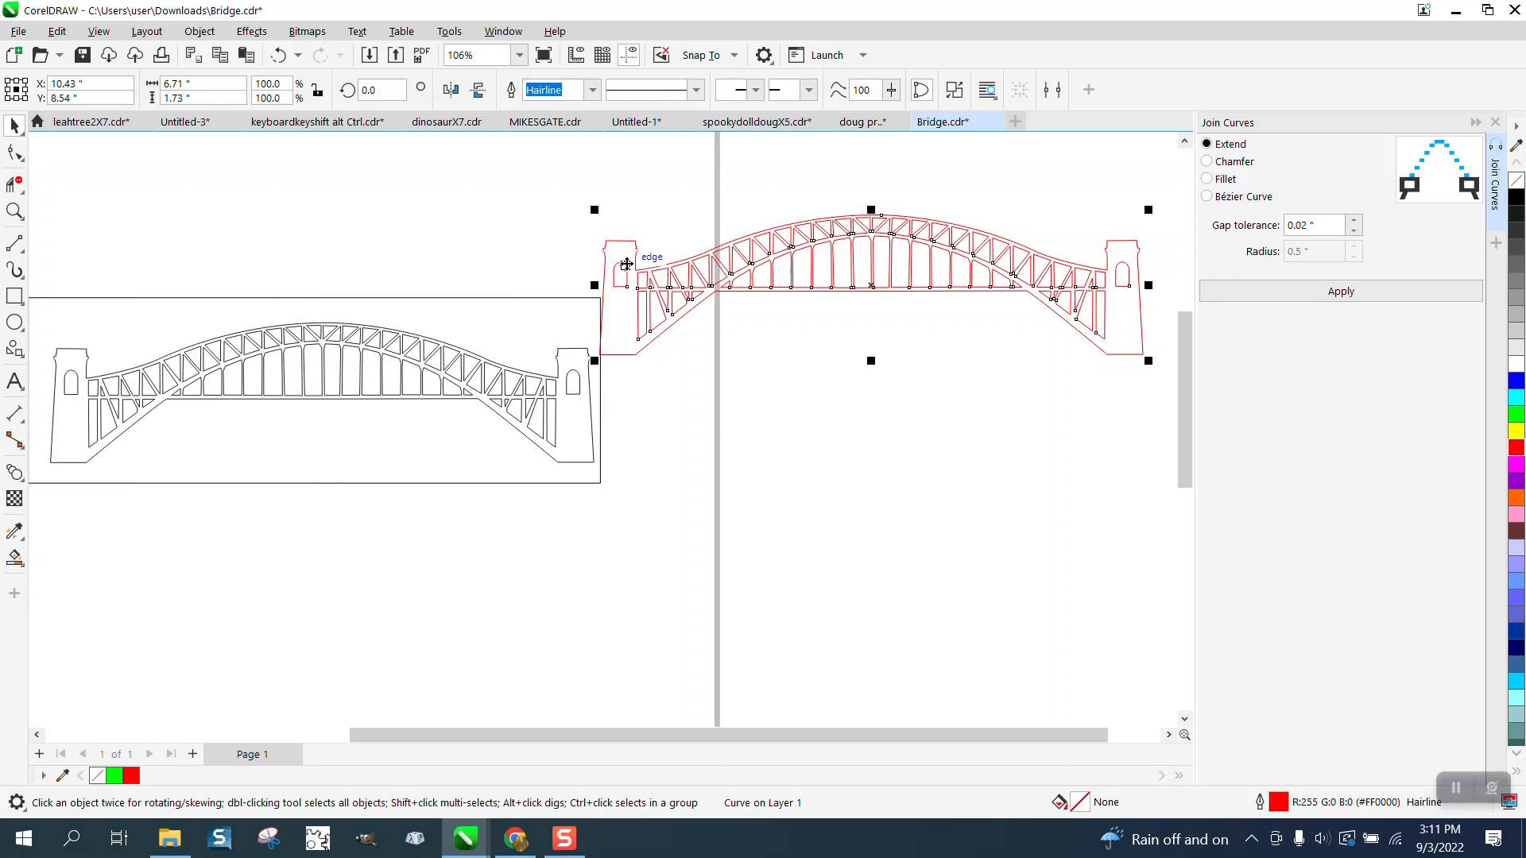
mouse_move(577, 357)
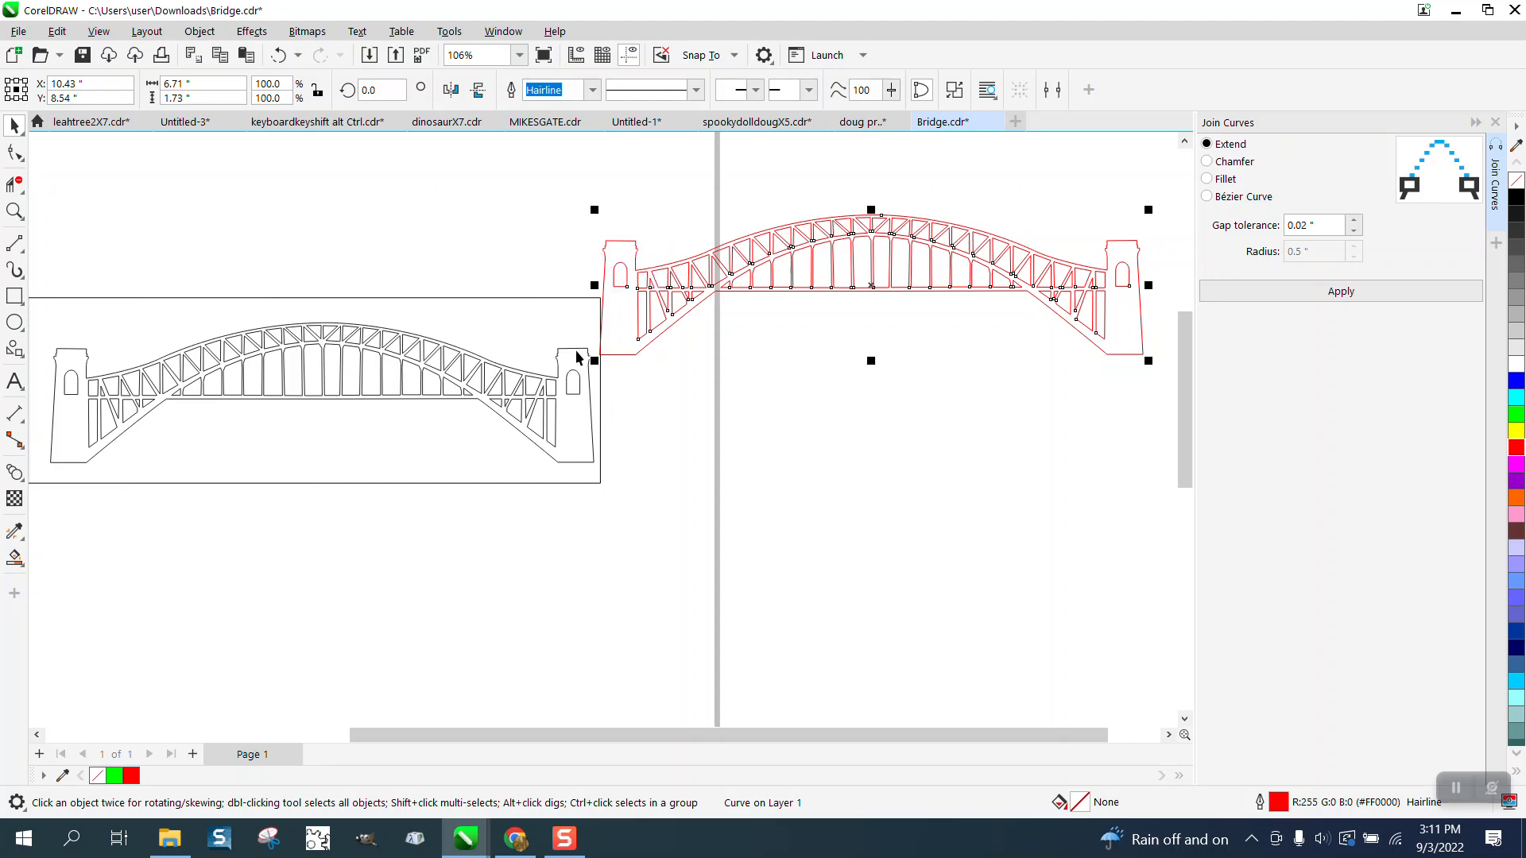
mouse_move(574, 352)
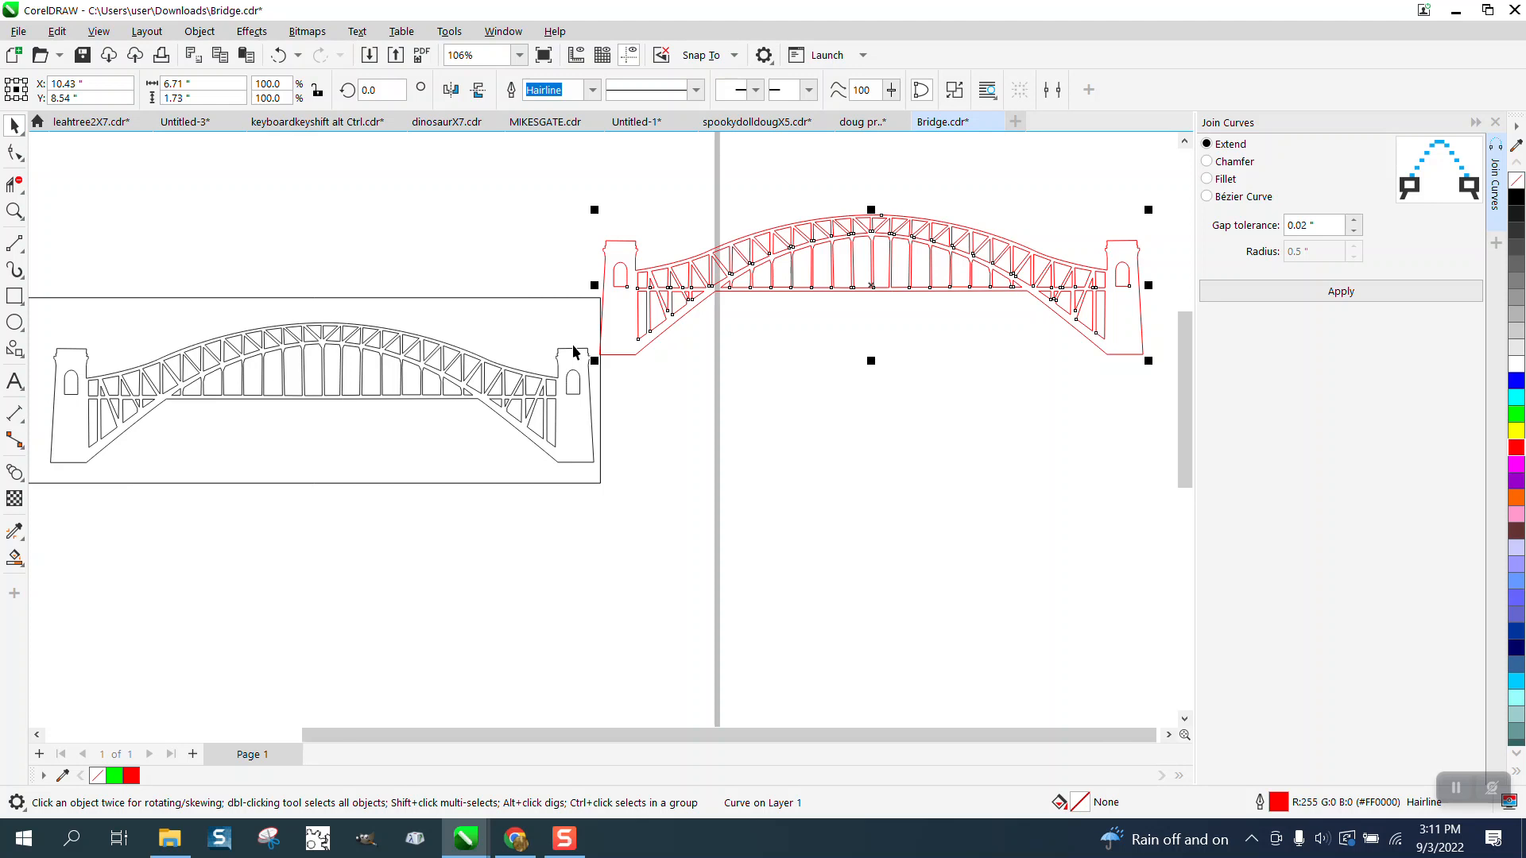